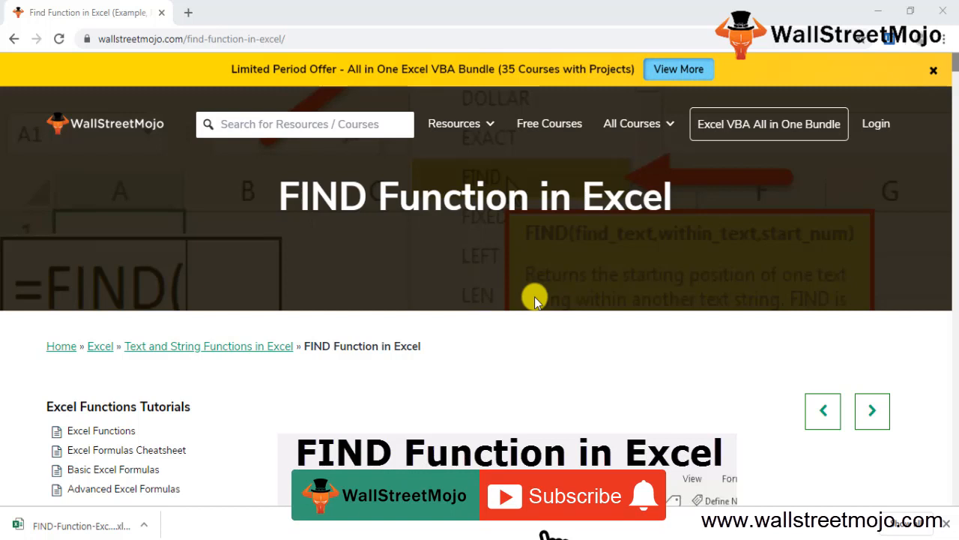
- Open the downloaded FIND-Function-Excel-Template workbook from Chrome's download bar into Excel
{"action": "left_click", "coordinate": [573, 494]}
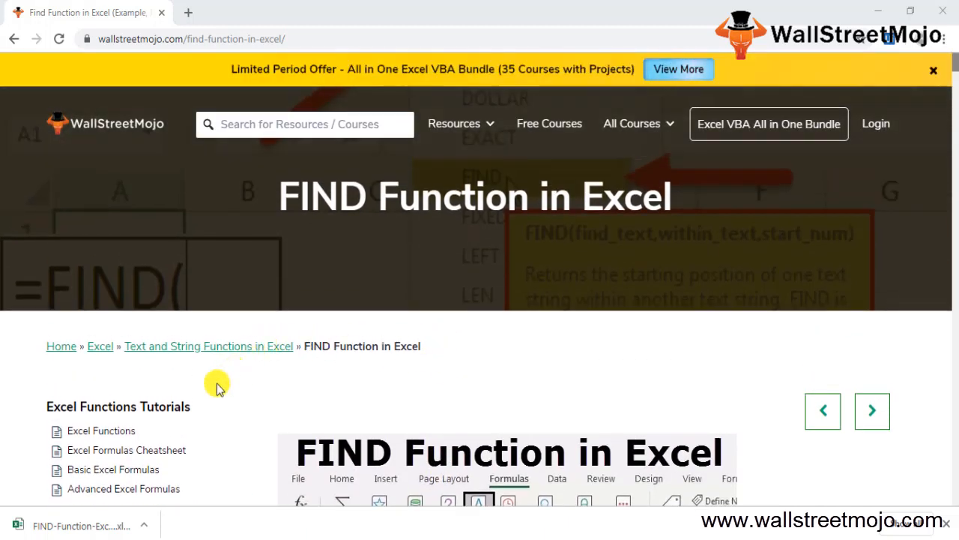
{"action": "mouse_move", "coordinate": [122, 489]}
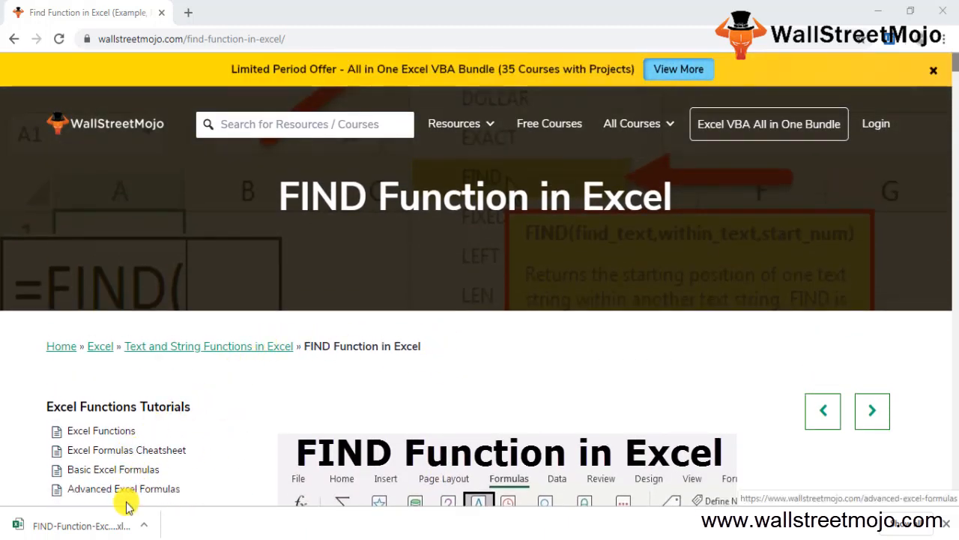
{"action": "left_click", "coordinate": [82, 525]}
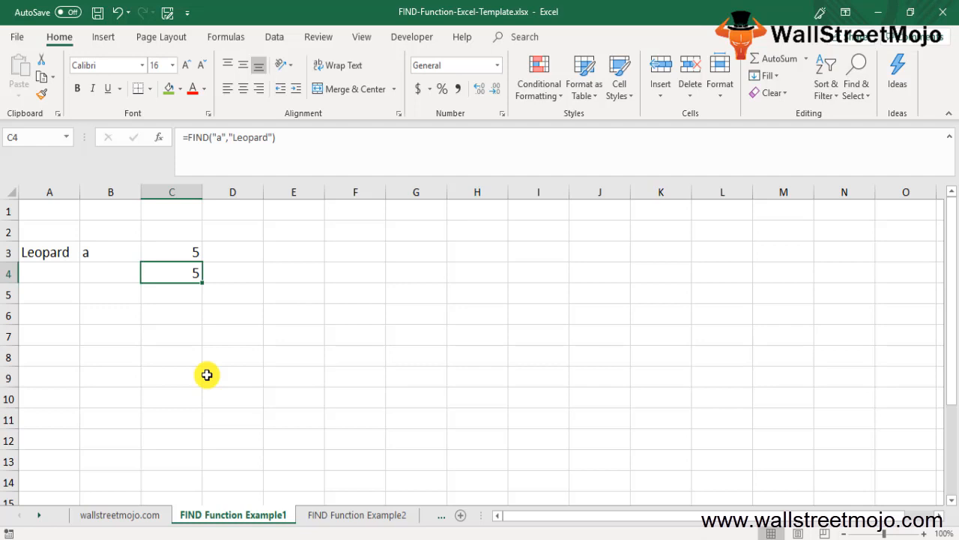
{"action": "mouse_move", "coordinate": [222, 369]}
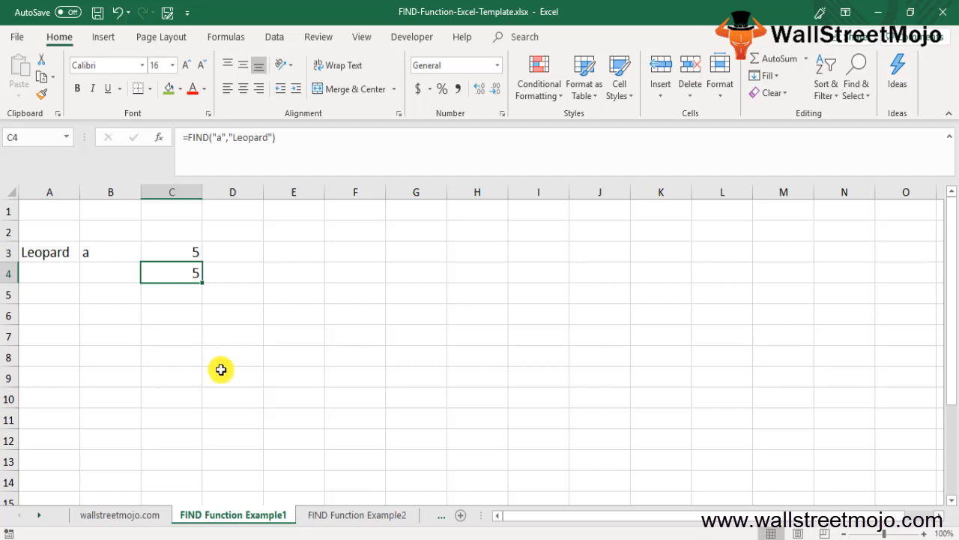
{"action": "left_click", "coordinate": [171, 315]}
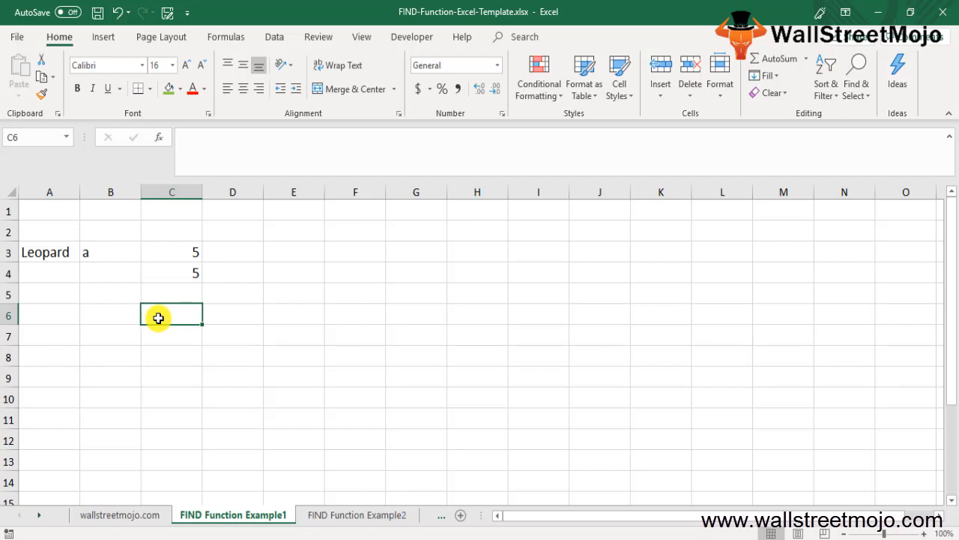
{"action": "left_click", "coordinate": [171, 252]}
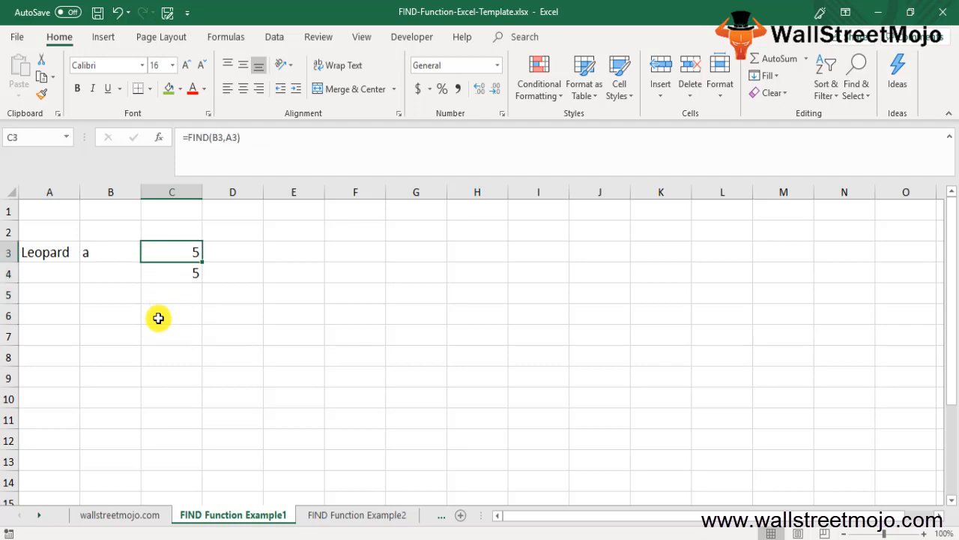
- Clear the FIND results in column C and start a note reading 'Not able' below
{"action": "left_click", "coordinate": [111, 273]}
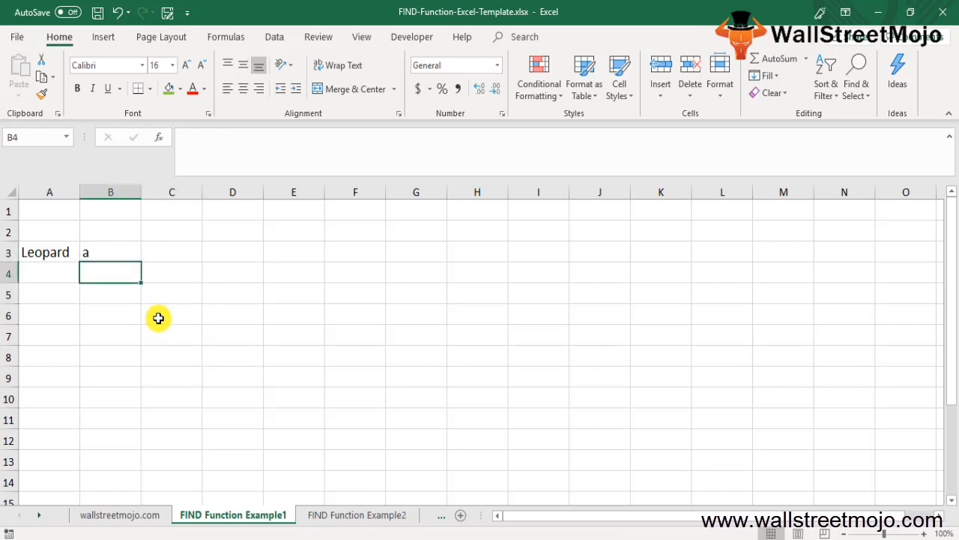
{"action": "type", "text": "=fin"}
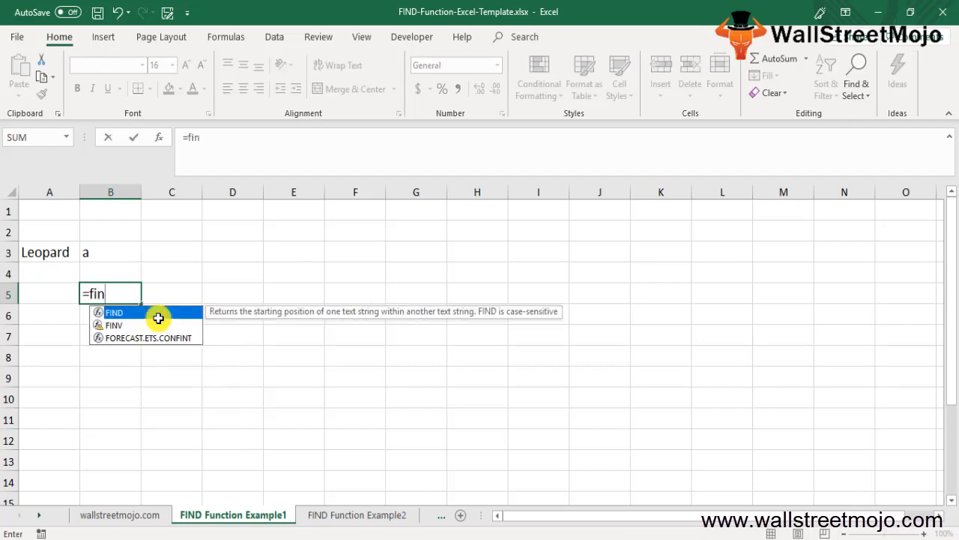
{"action": "type", "text": "D"}
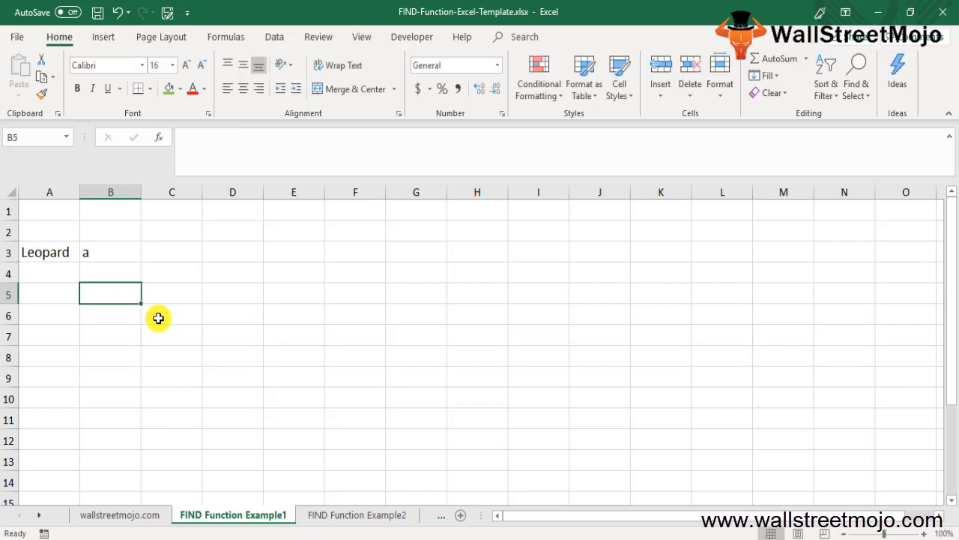
{"action": "type", "text": "Not able"}
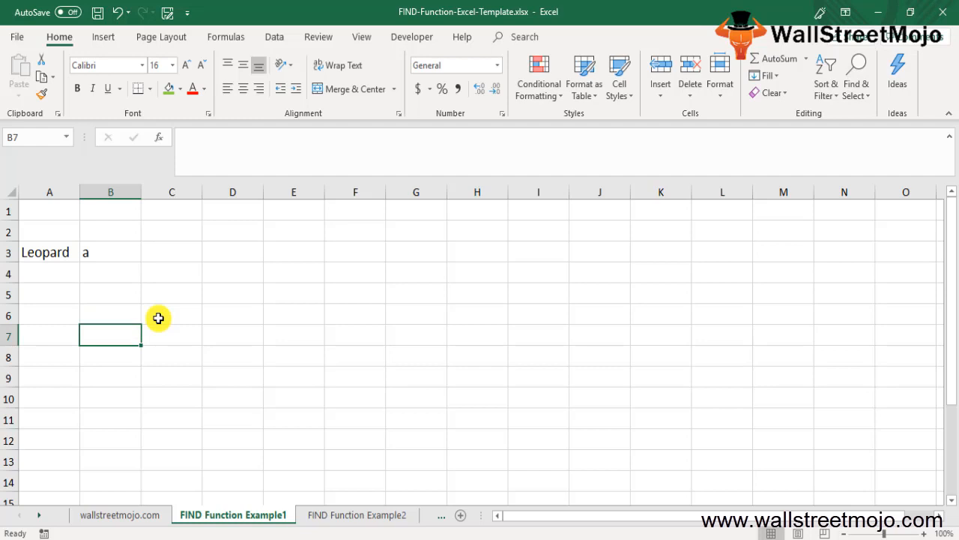
- Enter the heading 'Uses of find function in excel' in B7
{"action": "type", "text": "Uses of find fu"}
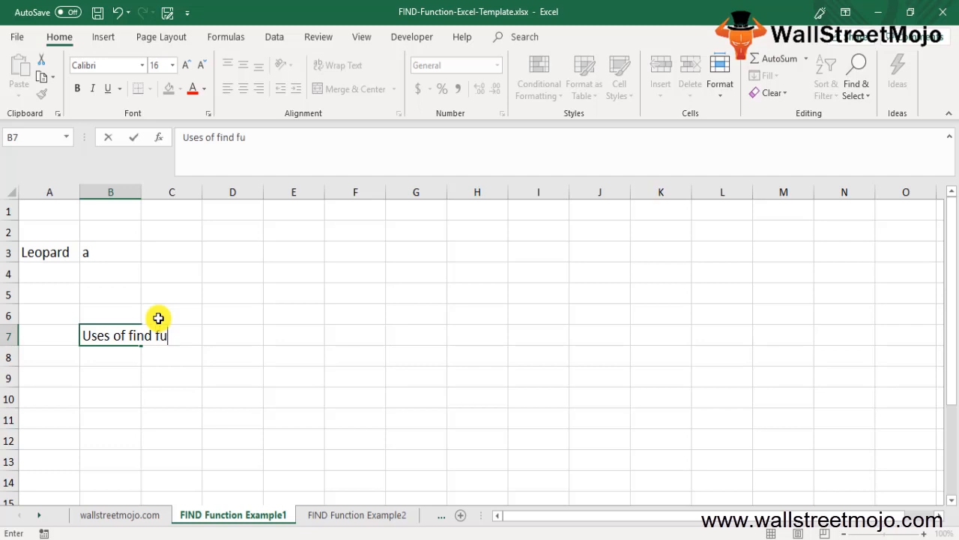
{"action": "type", "text": "nction in exce"}
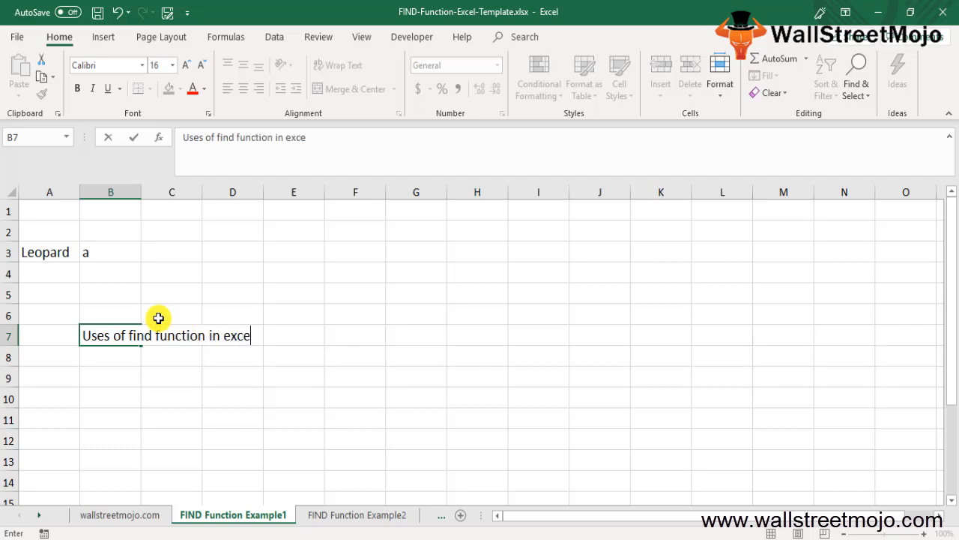
{"action": "key", "text": "enter"}
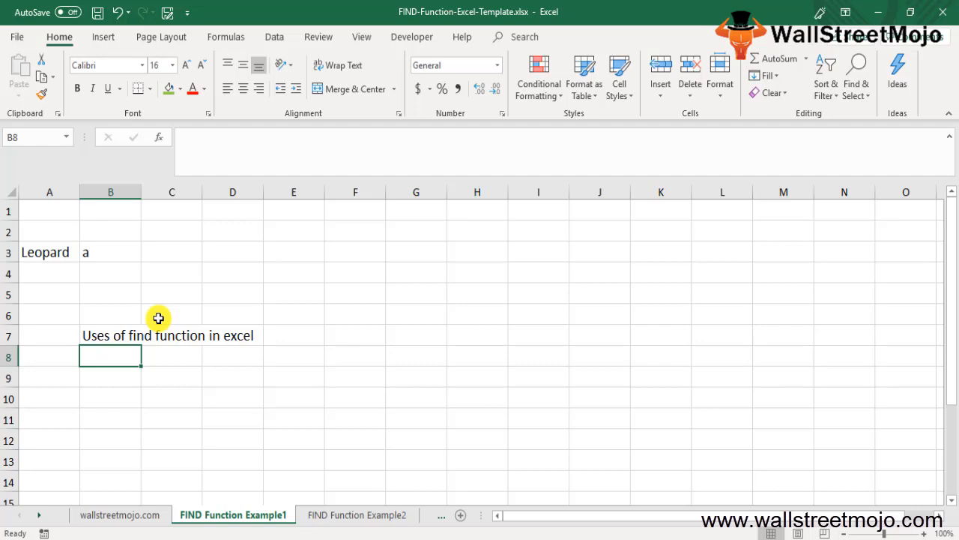
- List the four uses beneath it: substring counts, extract words, URLs, unwanted texts, then begin 'Eg 1'
{"action": "type", "text": "1. N"}
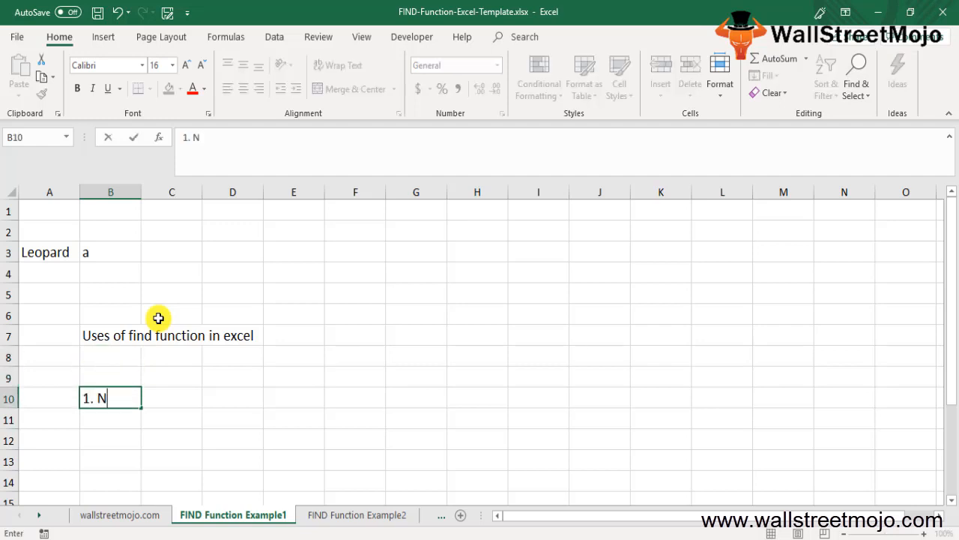
{"action": "type", "text": "umber of time"}
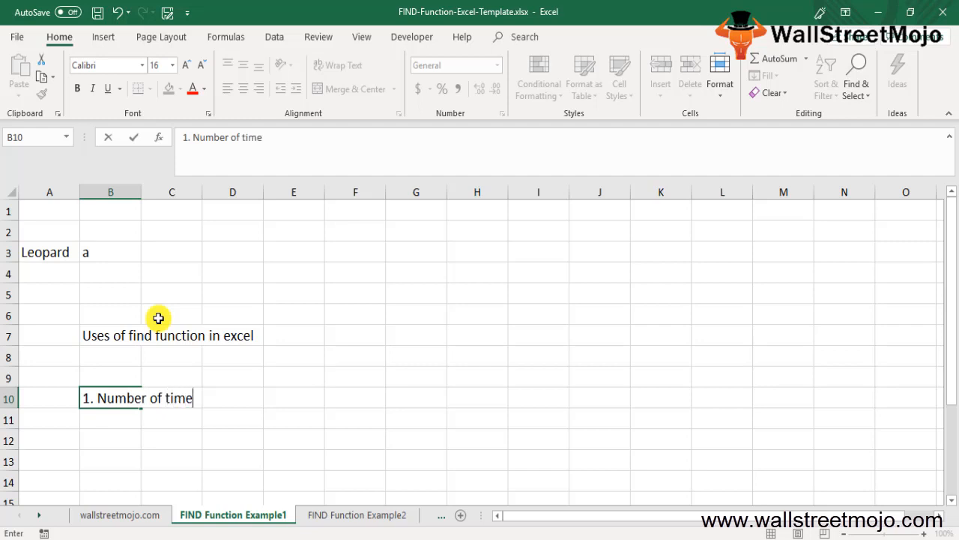
{"action": "type", "text": "s a sub"}
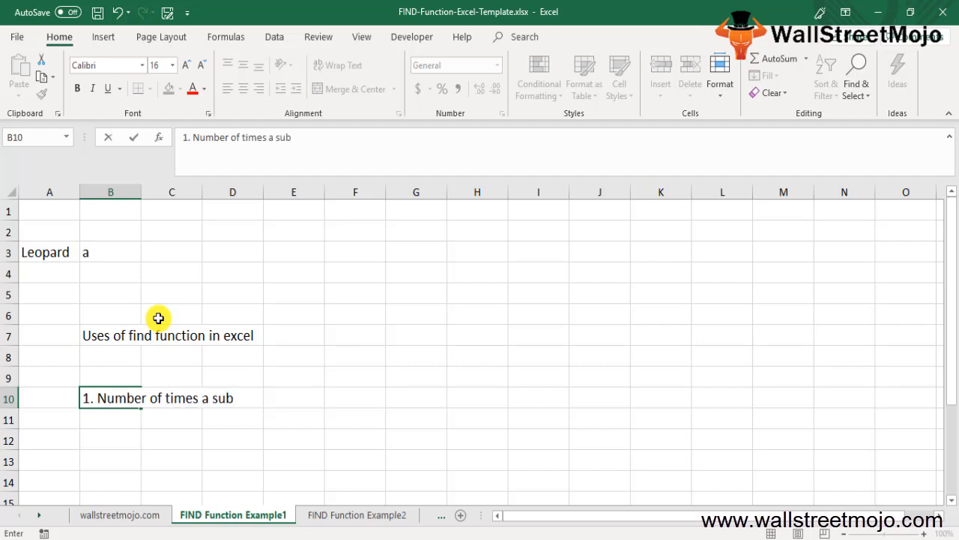
{"action": "type", "text": "string or a"}
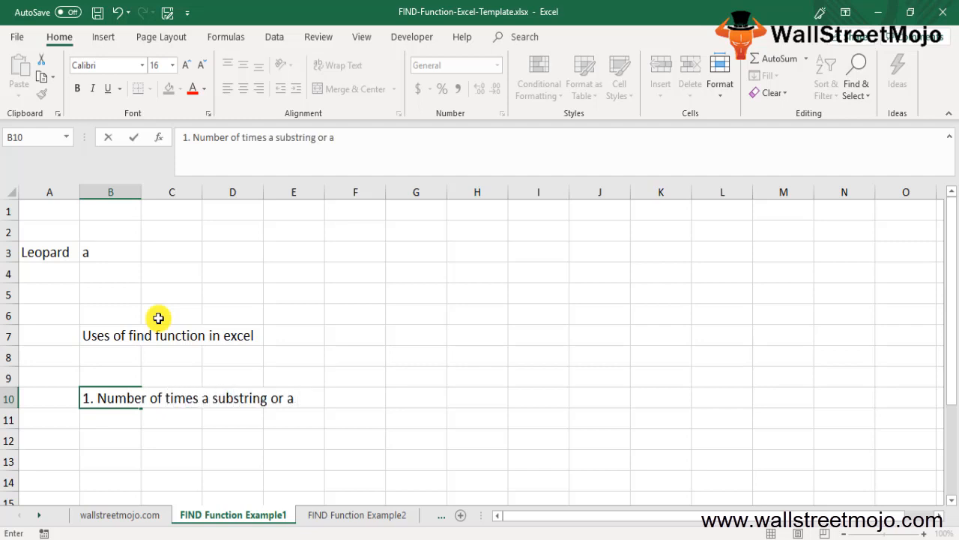
{"action": "type", "text": "2"}
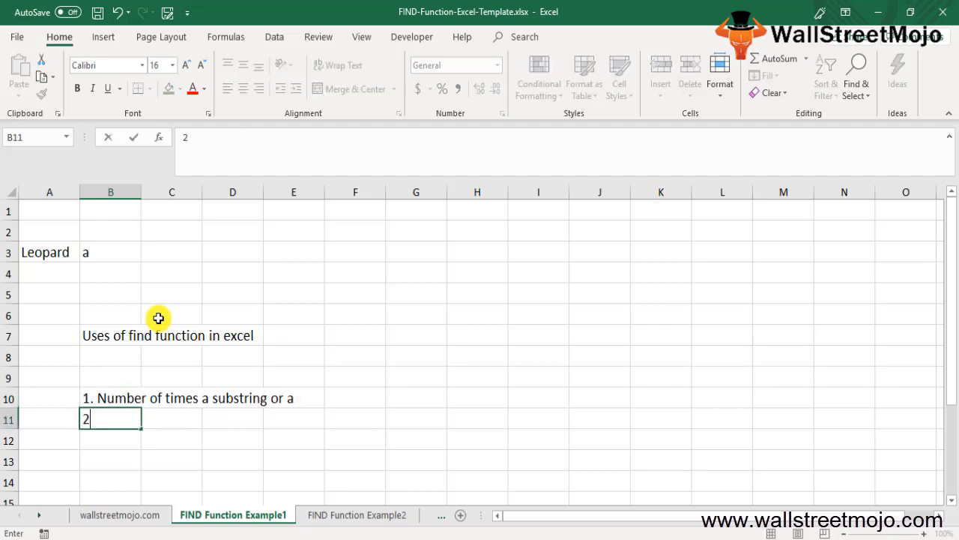
{"action": "type", "text": "."}
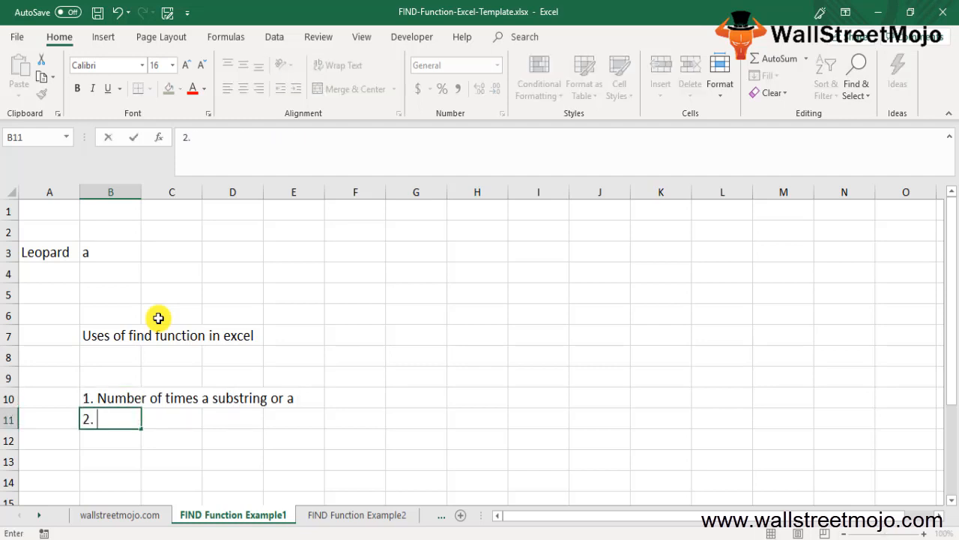
{"action": "type", "text": "Extract"}
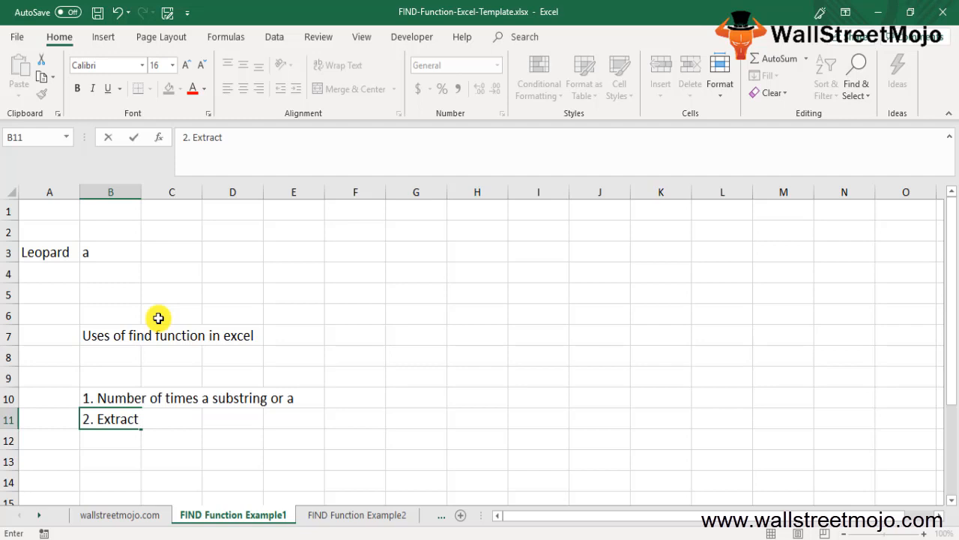
{"action": "type", "text": "words"}
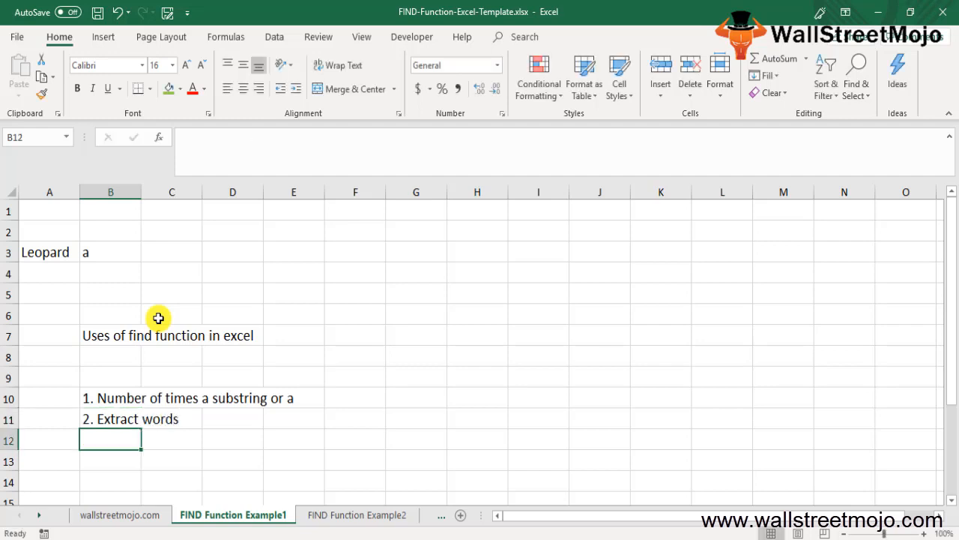
{"action": "type", "text": "3."}
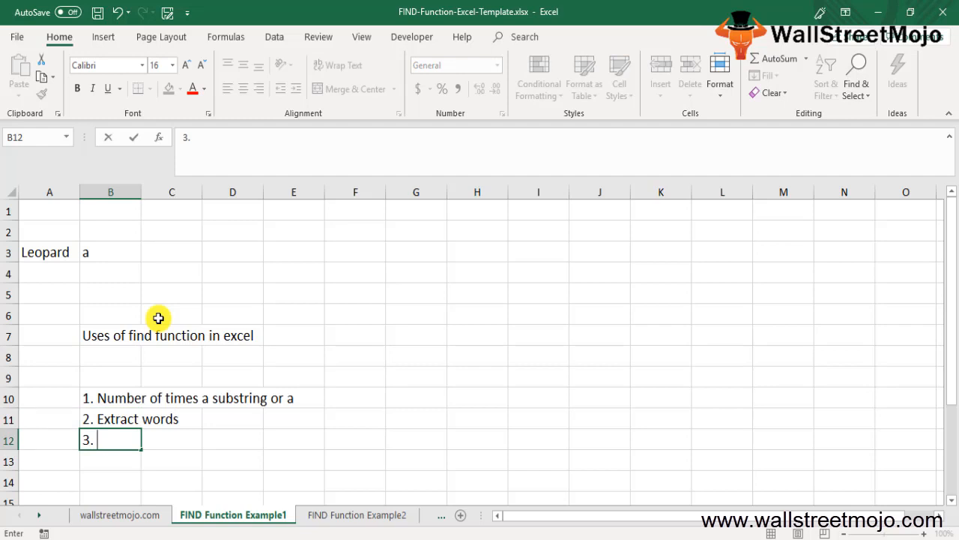
{"action": "type", "text": "URLs"}
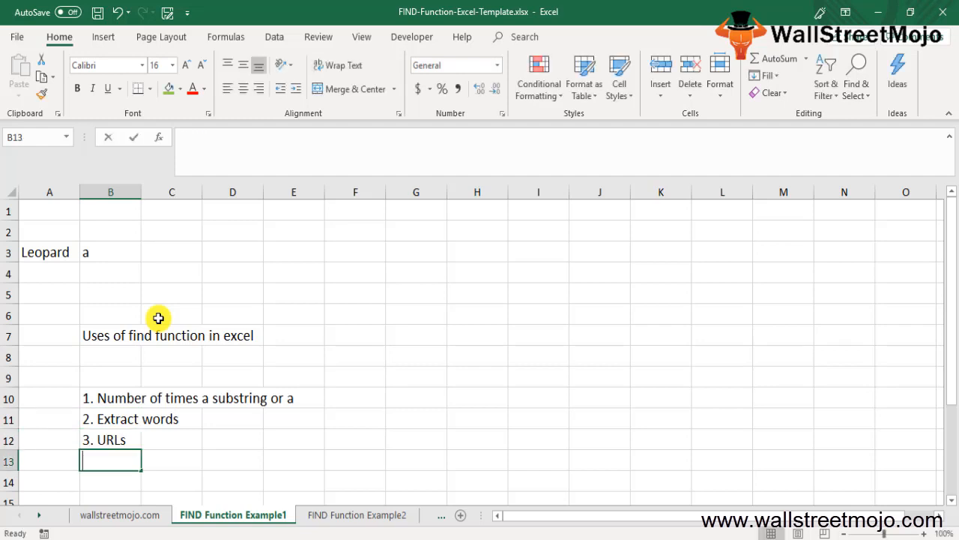
{"action": "type", "text": "4."}
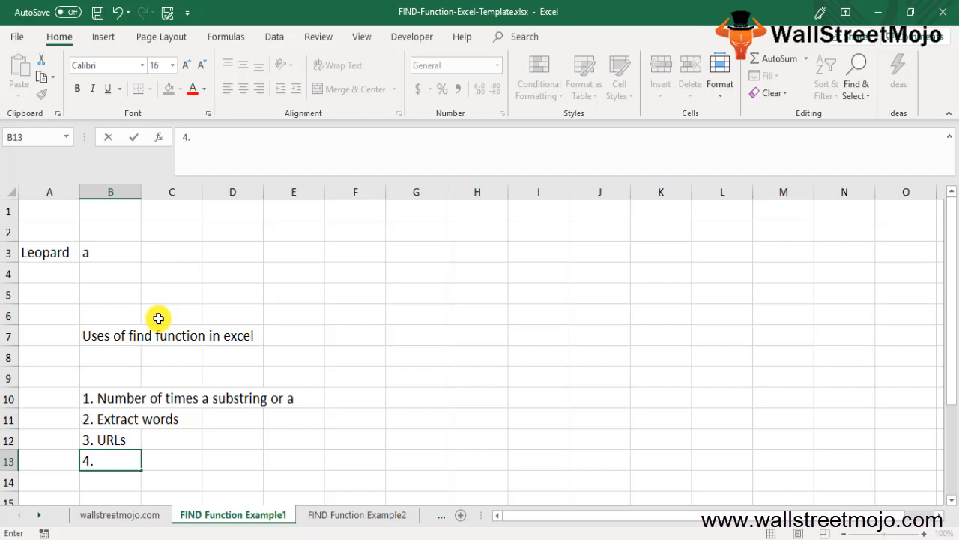
{"action": "type", "text": "Uwanted texts"}
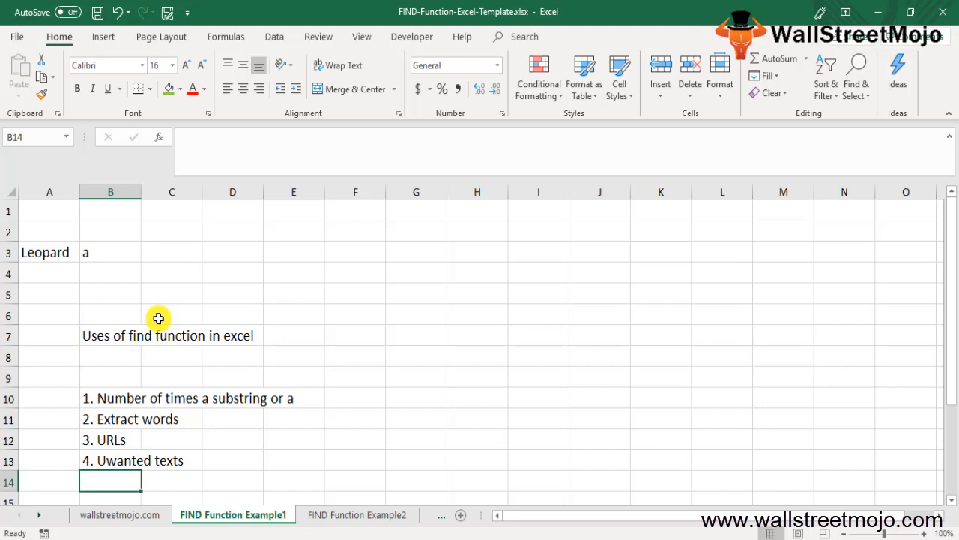
{"action": "type", "text": "Eg 1"}
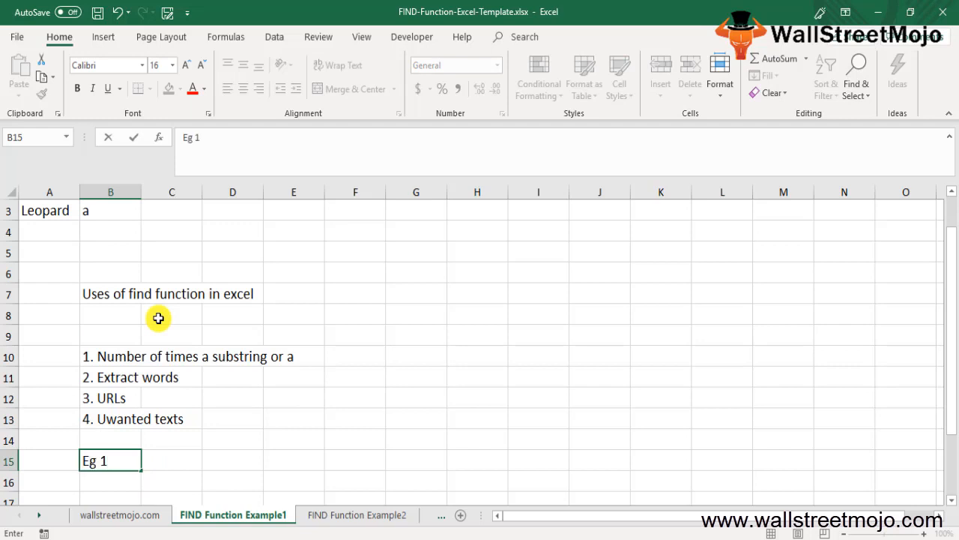
- Enter =FIND(B3,A3) in C3 to return 5 for the letter a in Leopard
{"action": "left_click", "coordinate": [111, 241]}
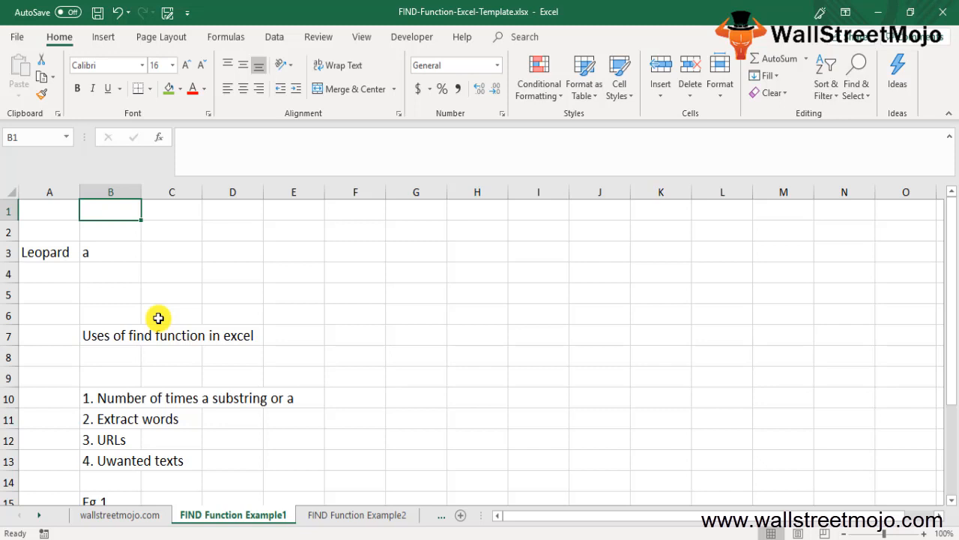
{"action": "left_click", "coordinate": [50, 251]}
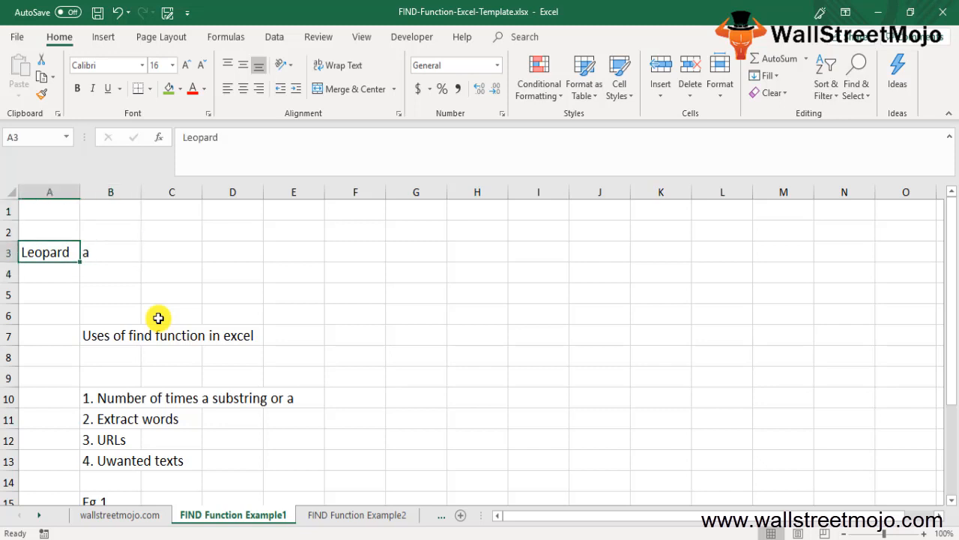
{"action": "left_click", "coordinate": [111, 252]}
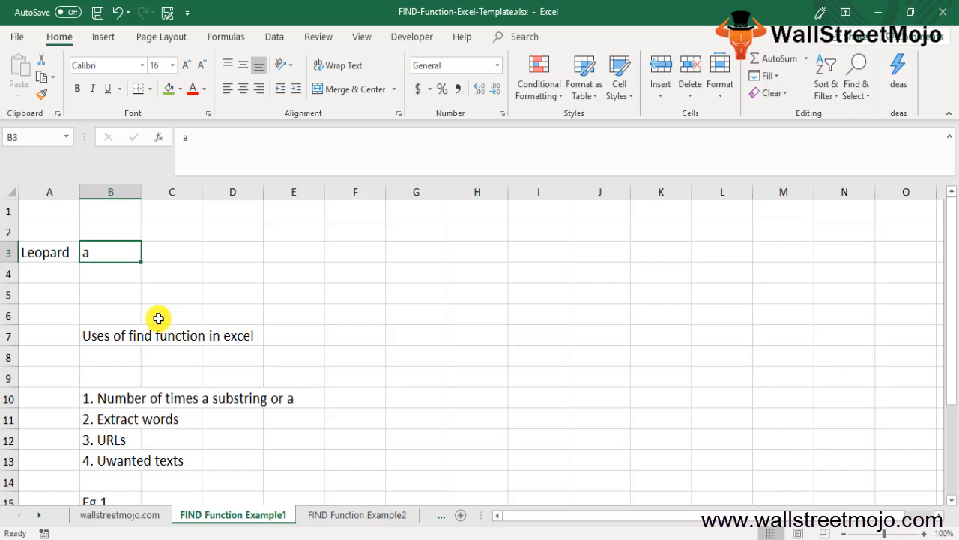
{"action": "left_click", "coordinate": [50, 252]}
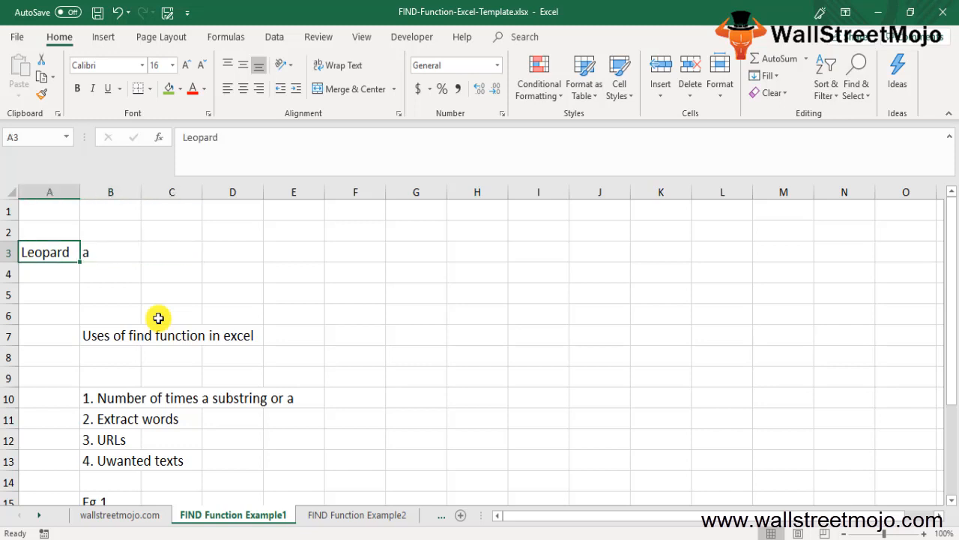
{"action": "left_click", "coordinate": [110, 252]}
{"action": "type", "text": "=FIND(A3"}
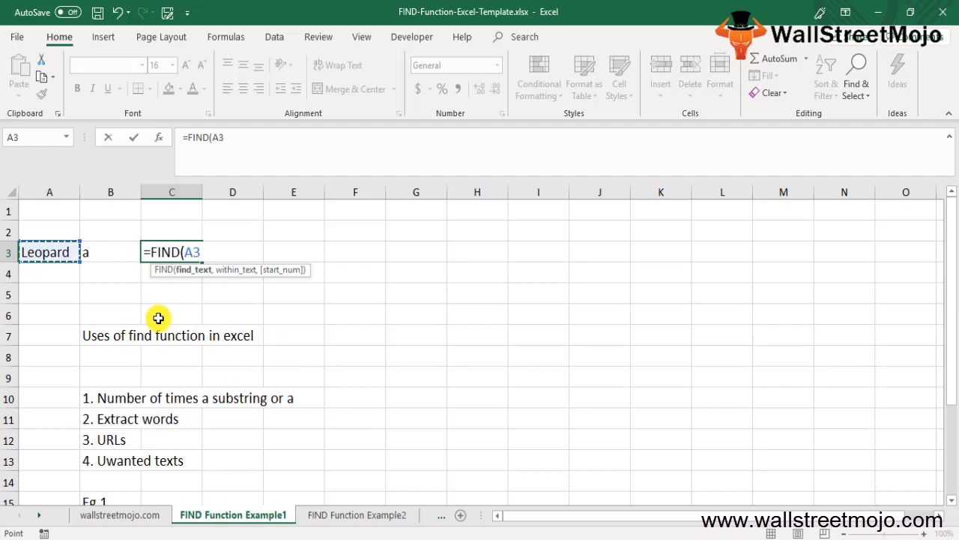
{"action": "left_click", "coordinate": [111, 252]}
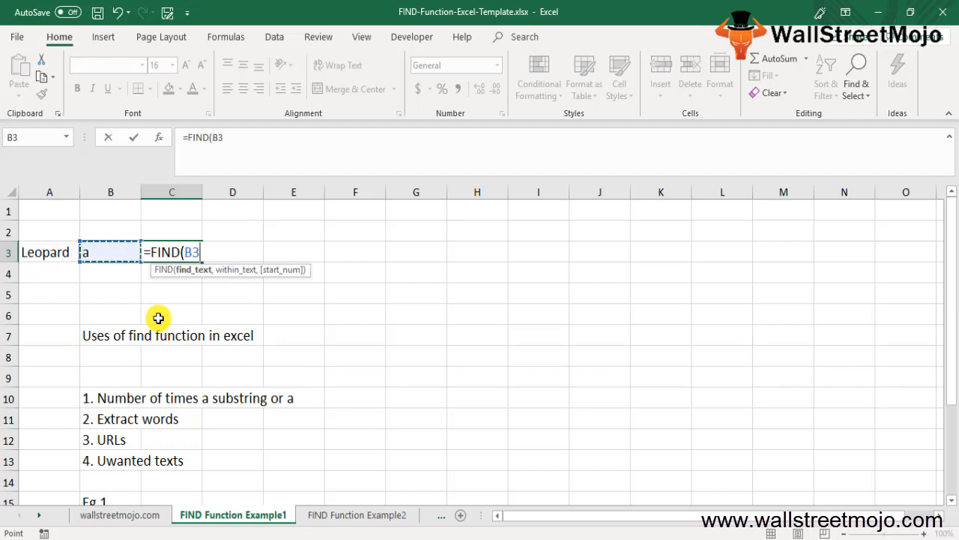
{"action": "left_click", "coordinate": [48, 252]}
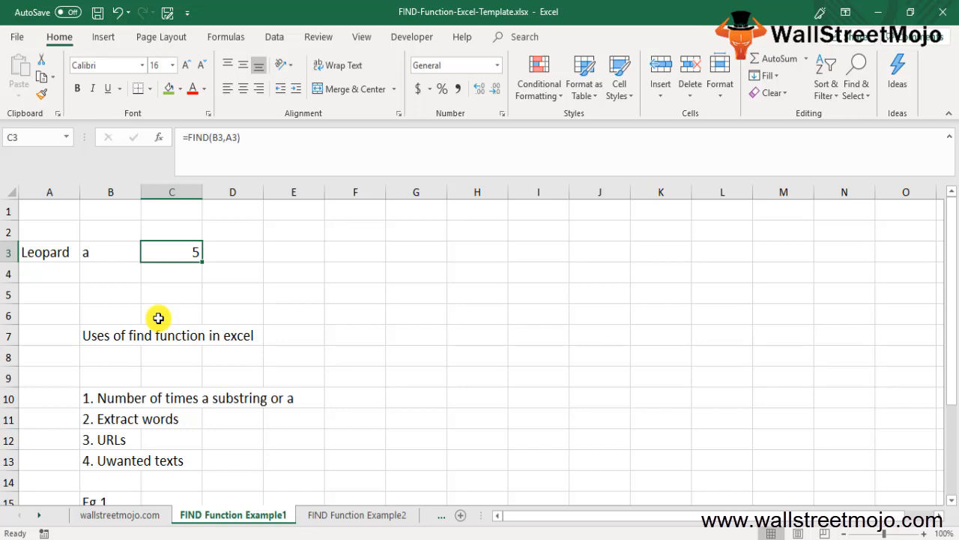
{"action": "type", "text": "=f"}
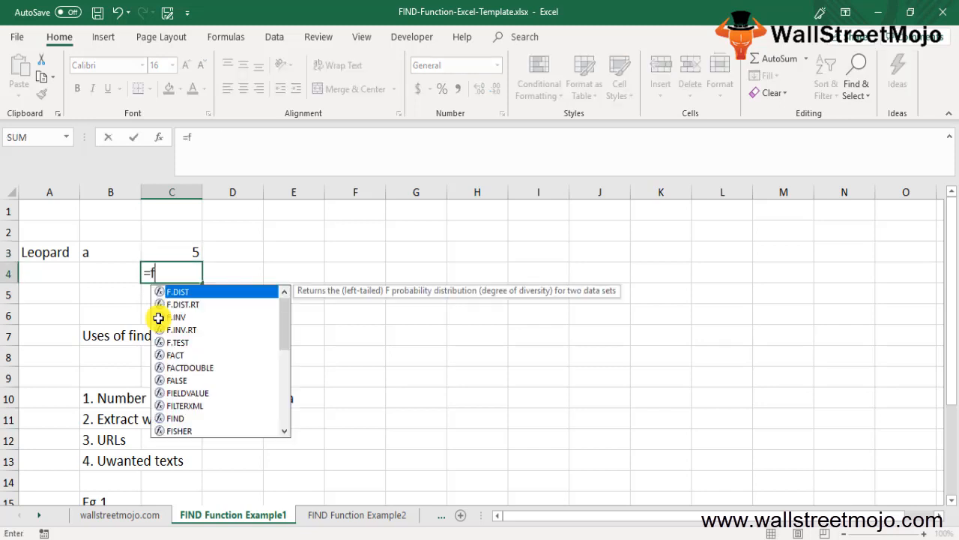
- Enter =FIND("a","Leopard") in C4 returning 5, then move to the FIND Function Example2 sheet
{"action": "type", "text": "ind(\""}
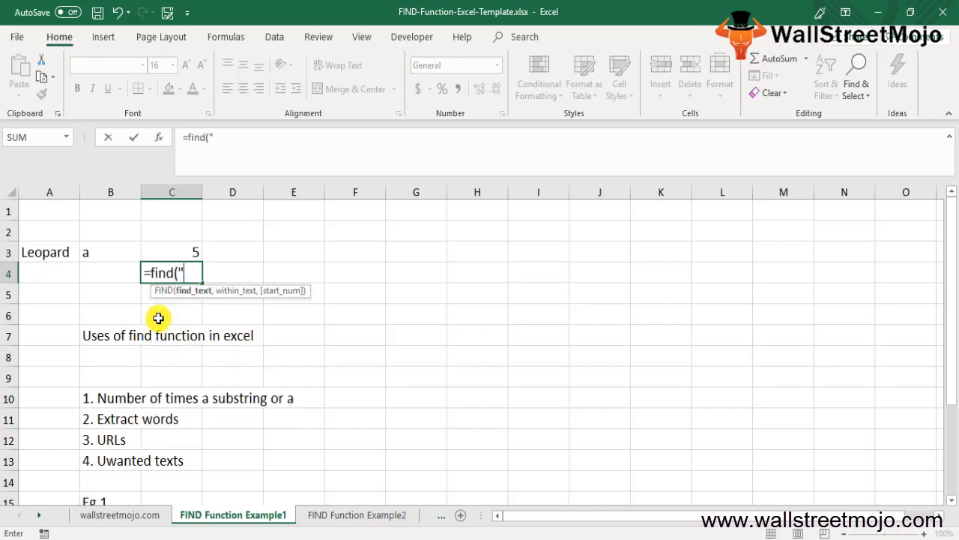
{"action": "type", "text": "a\""}
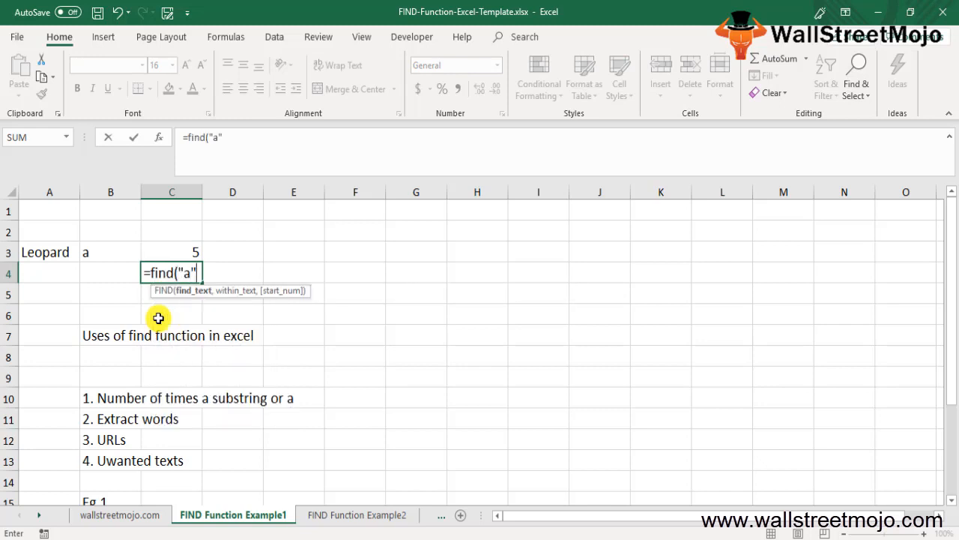
{"action": "type", "text": ",l"}
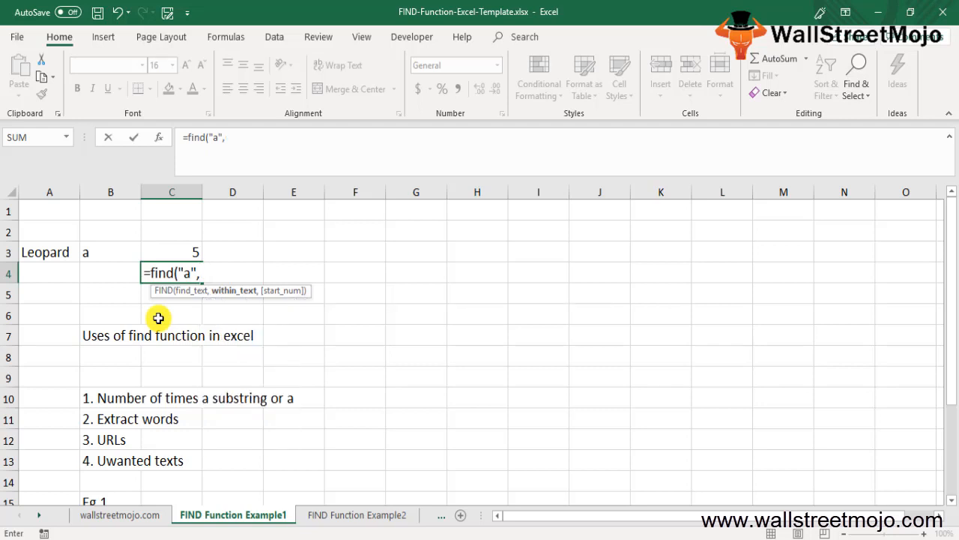
{"action": "type", "text": "\"Leopard"}
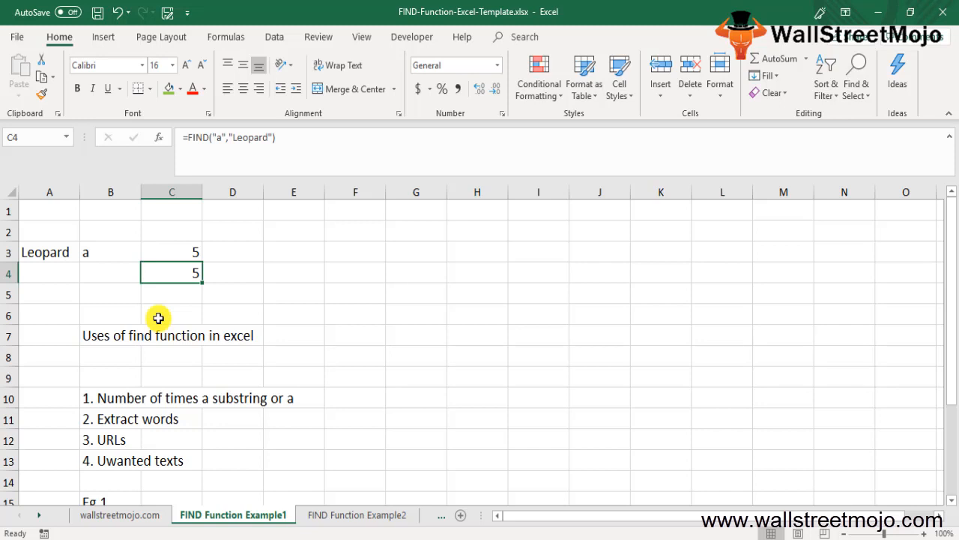
{"action": "left_click", "coordinate": [357, 515]}
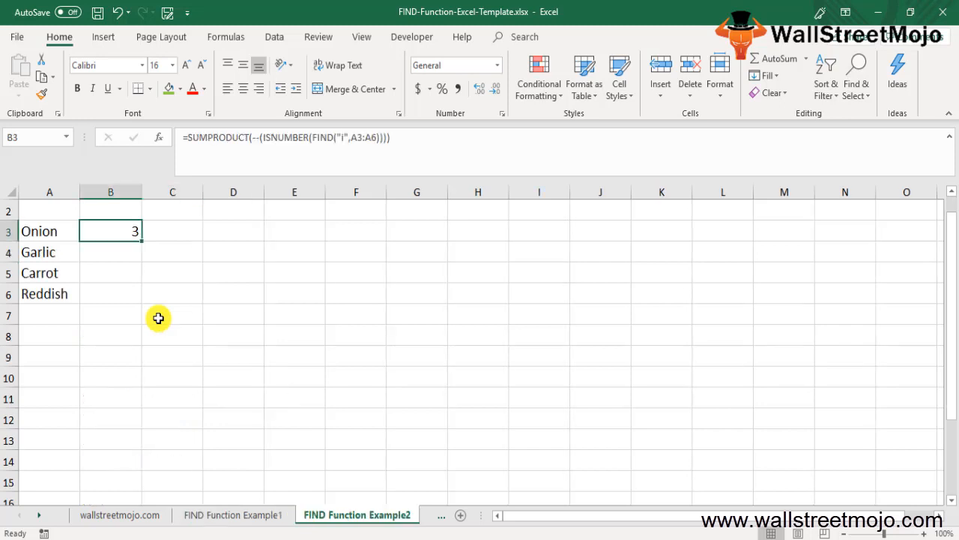
- Review the vegetable names Onion to Reddish and clear the old count result from B3
{"action": "left_click", "coordinate": [48, 252]}
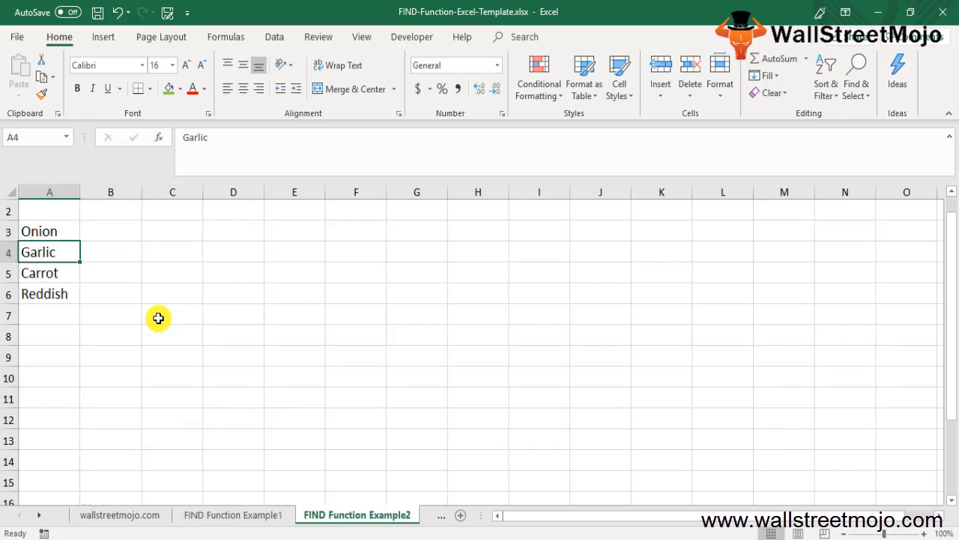
{"action": "left_click", "coordinate": [49, 231]}
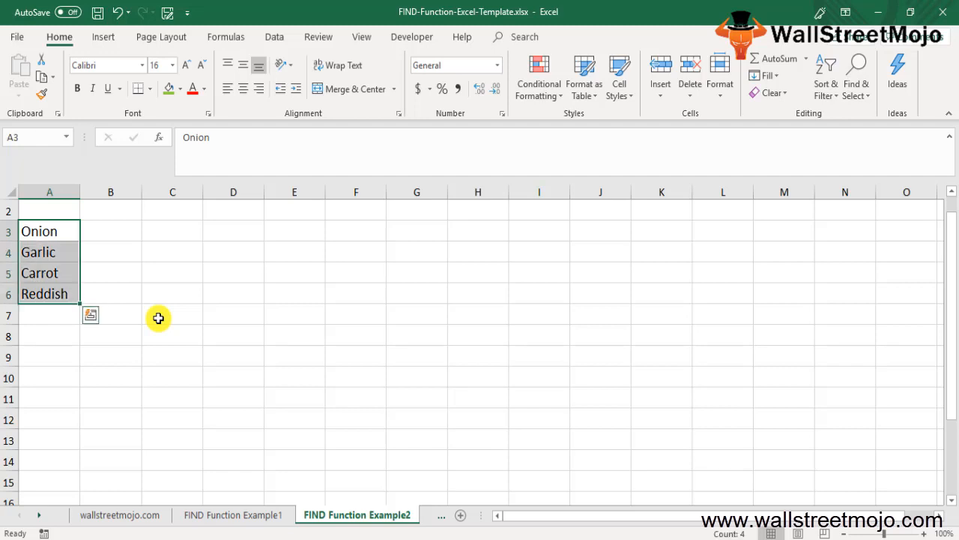
{"action": "left_click", "coordinate": [111, 231]}
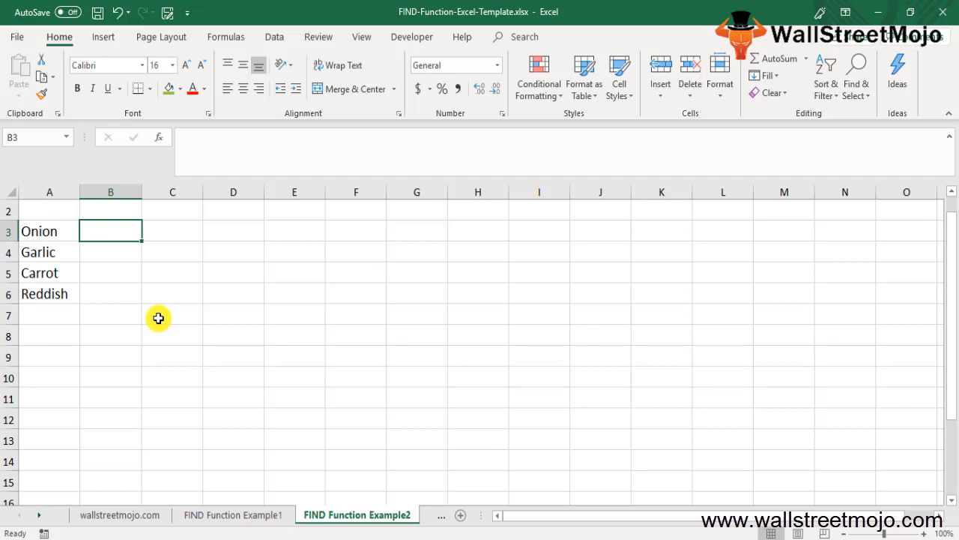
{"action": "mouse_move", "coordinate": [559, 408]}
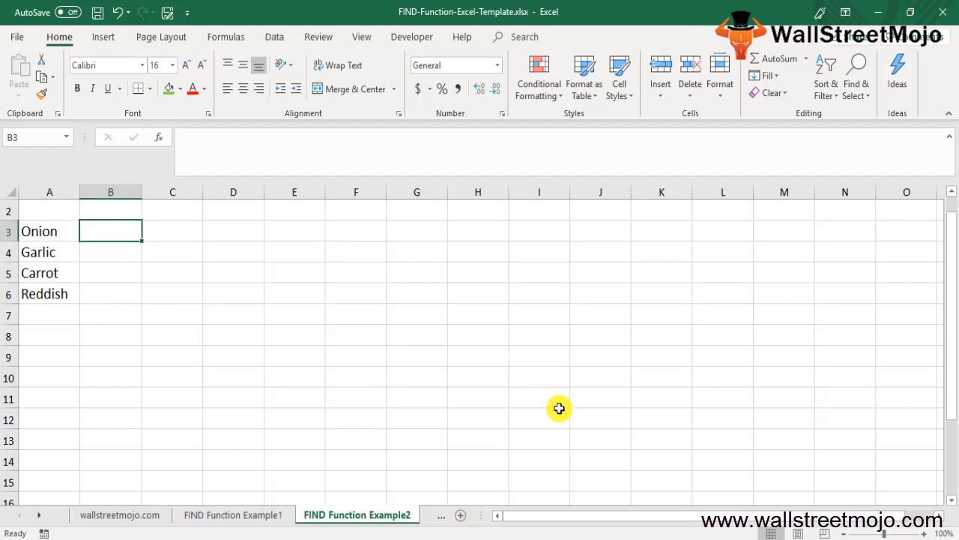
- Enter =SUMPRODUCT(--(ISNUMBER(FIND("I",A3:A6)))) in B3 and fill it down beside the names
{"action": "type", "text": "=sumprof"}
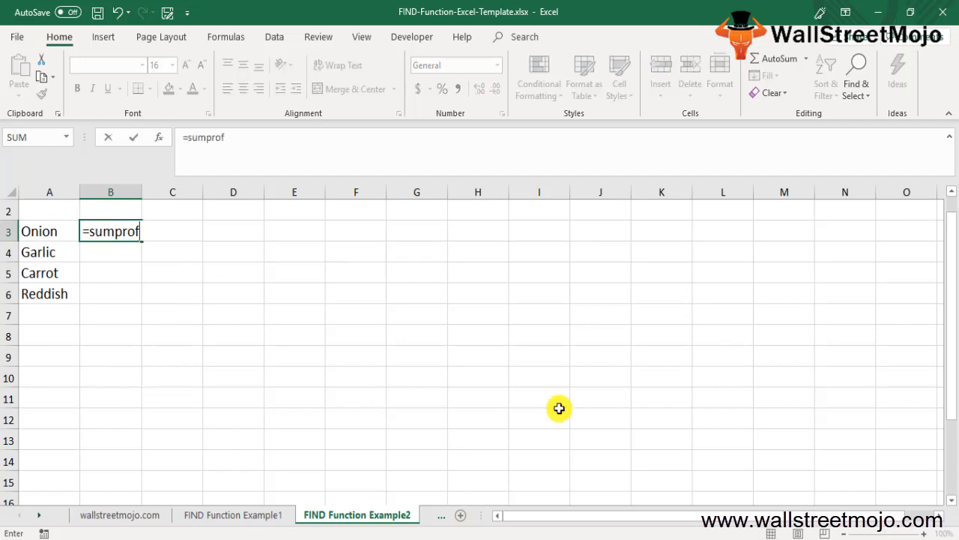
{"action": "type", "text": "UCT("}
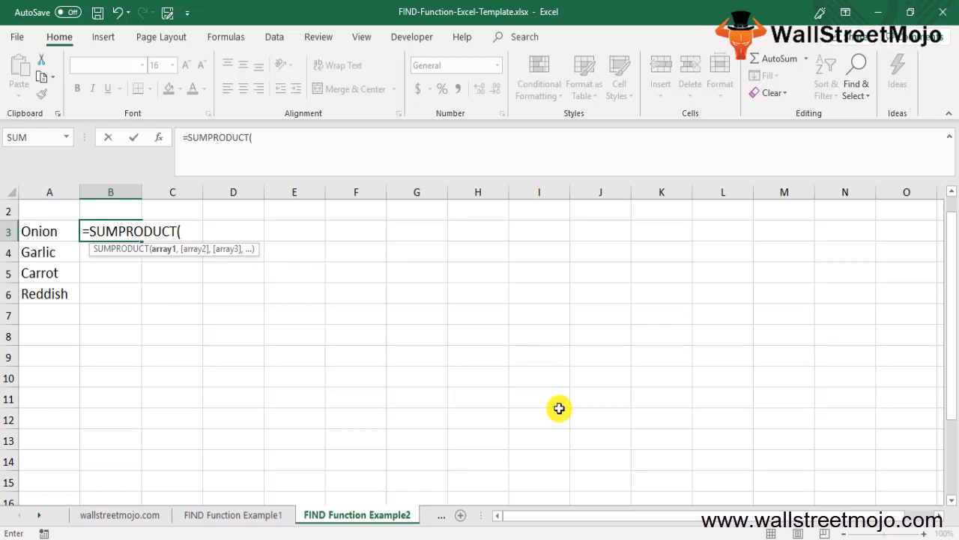
{"action": "type", "text": "-"}
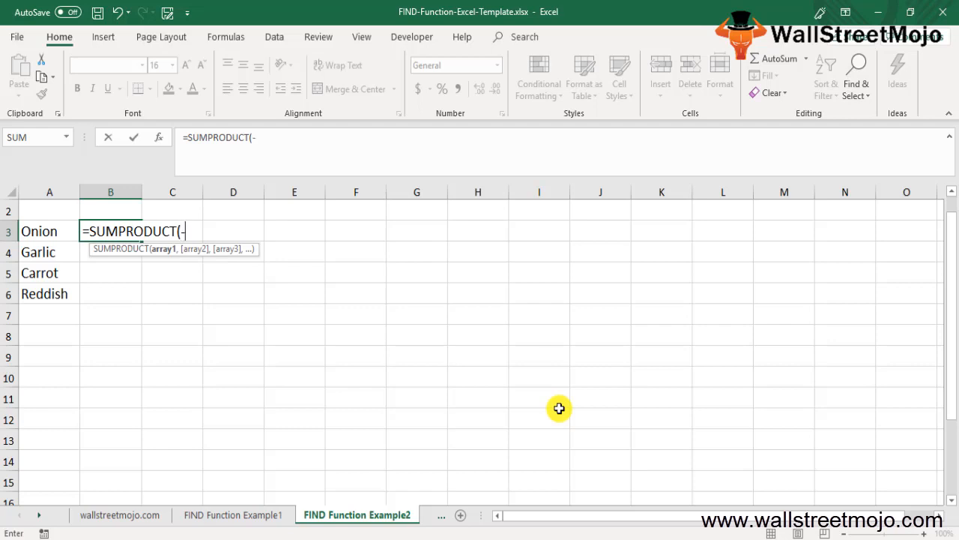
{"action": "type", "text": "-"}
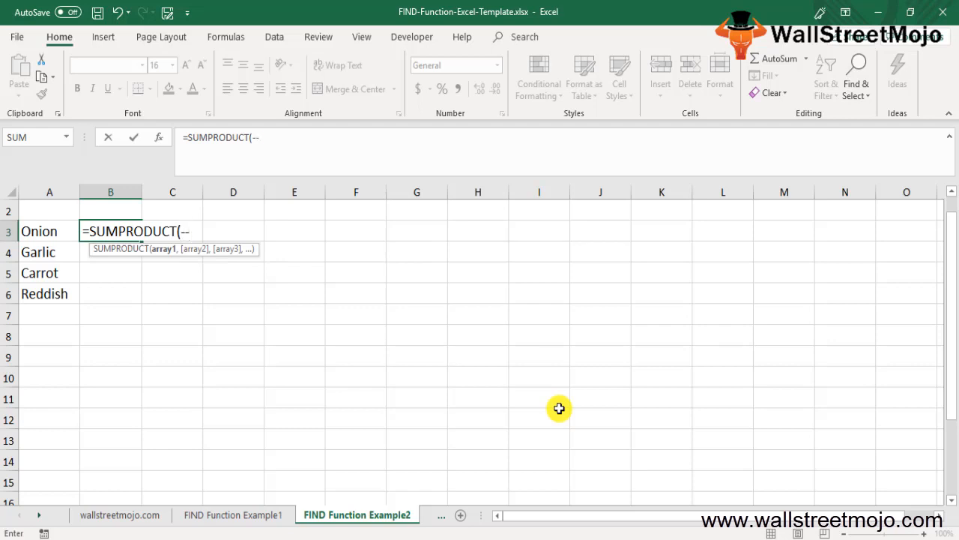
{"action": "type", "text": "(isnu"}
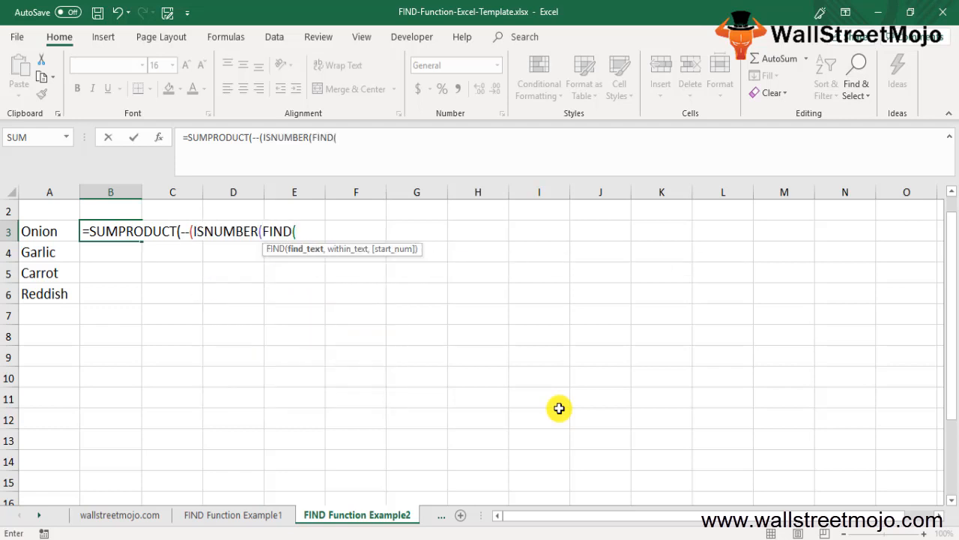
{"action": "type", "text": "\""}
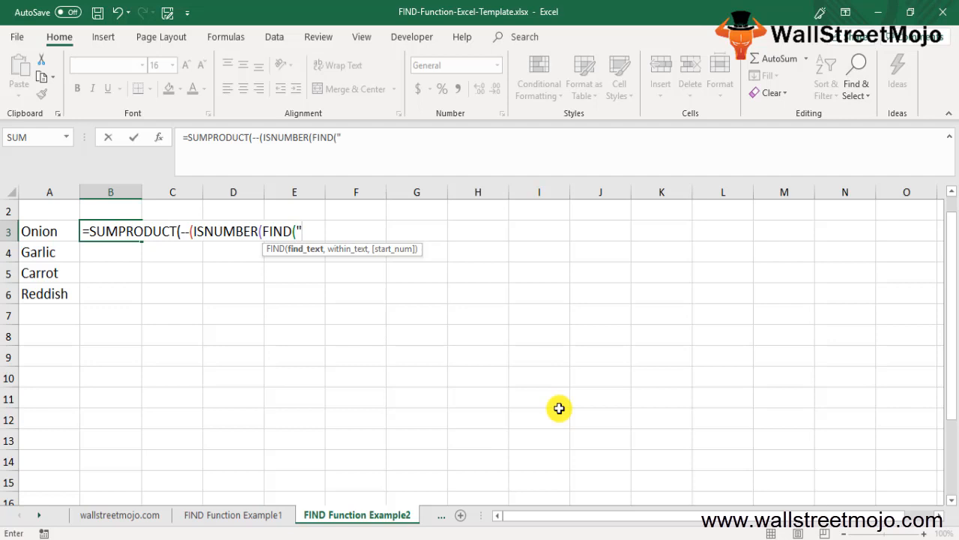
{"action": "type", "text": "I\","}
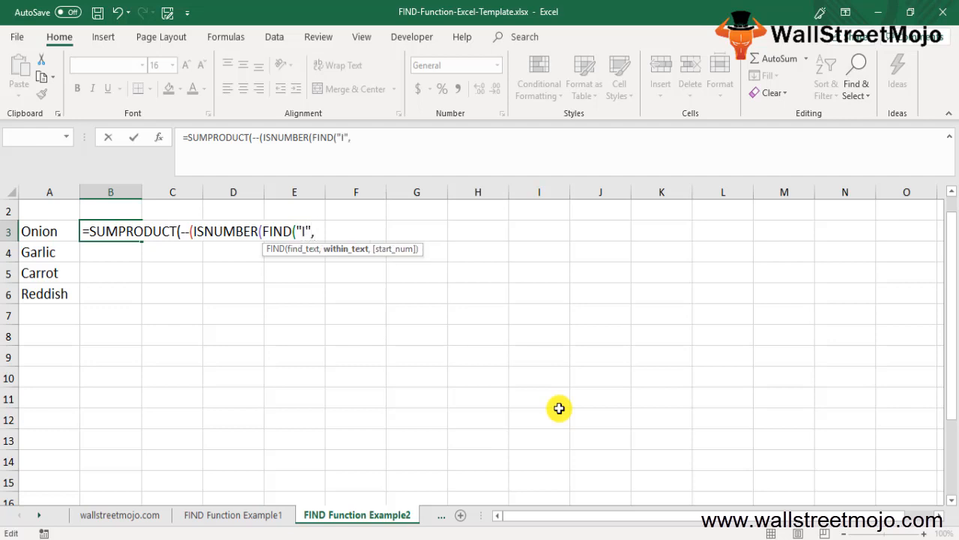
{"action": "mouse_move", "coordinate": [39, 237]}
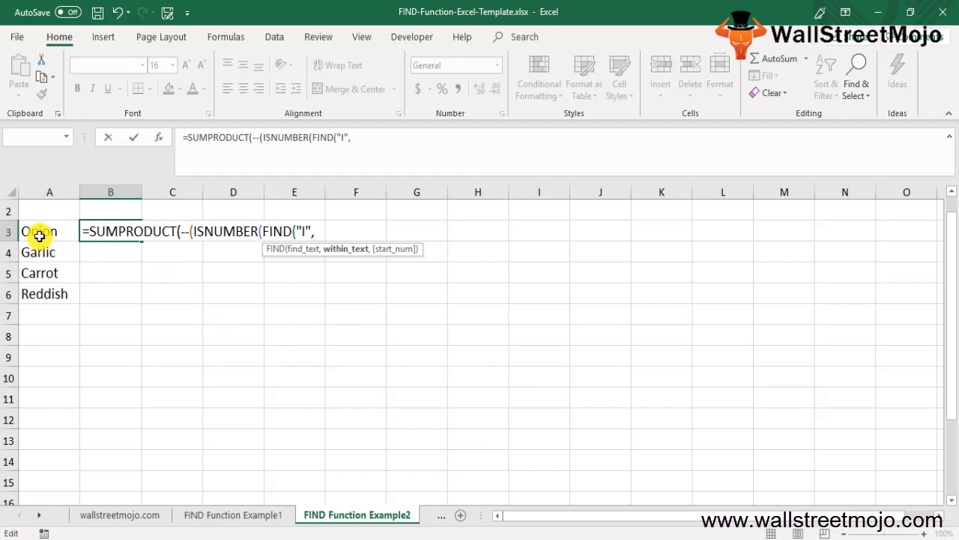
{"action": "left_click_drag", "start_coordinate": [50, 230], "coordinate": [49, 293]}
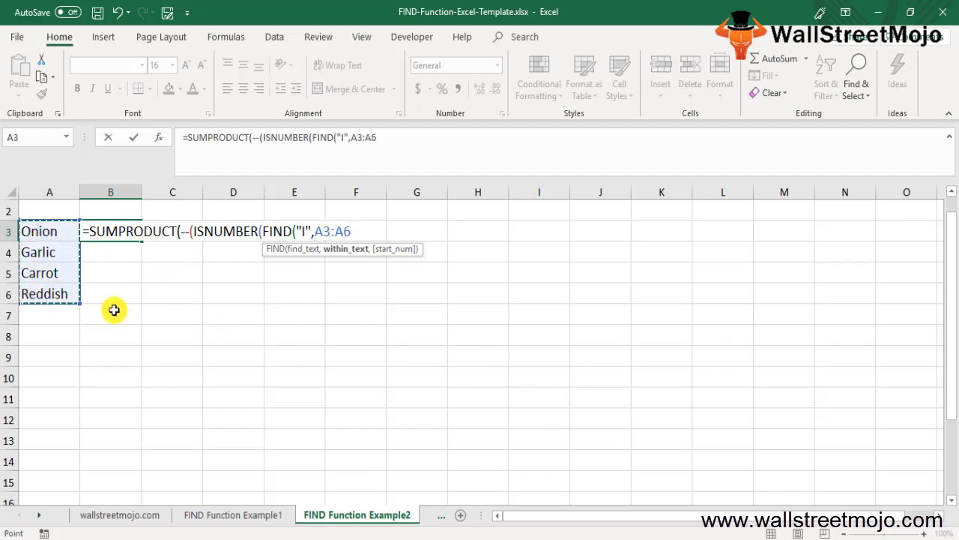
{"action": "type", "text": "))))"}
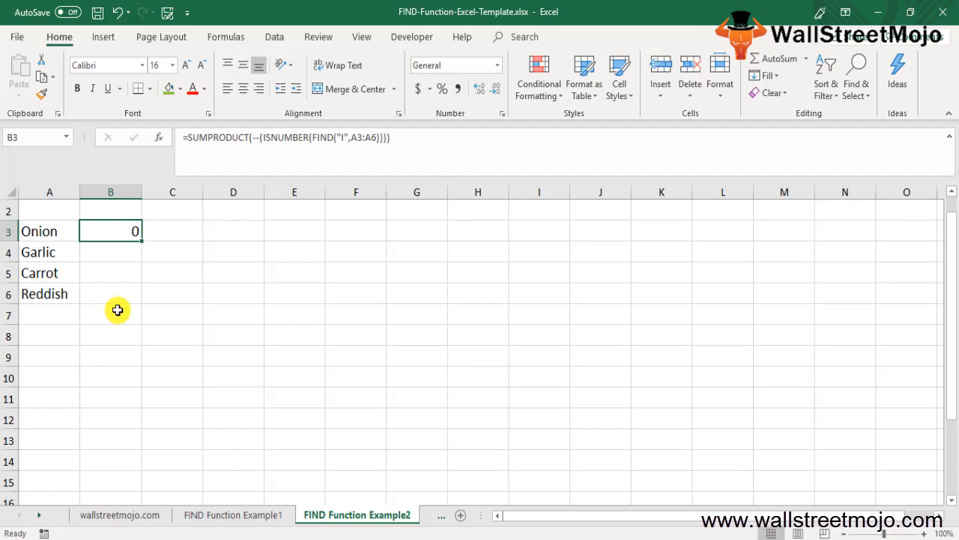
{"action": "double_click", "coordinate": [111, 231]}
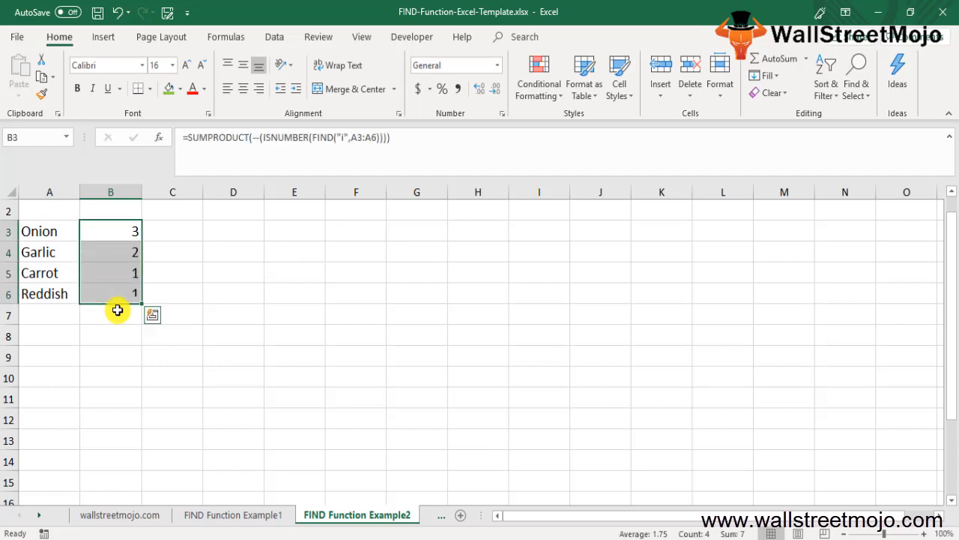
- Check a copied result, clear B3:B6 again and move to the FIND Function Example3 sheet
{"action": "left_click", "coordinate": [111, 252]}
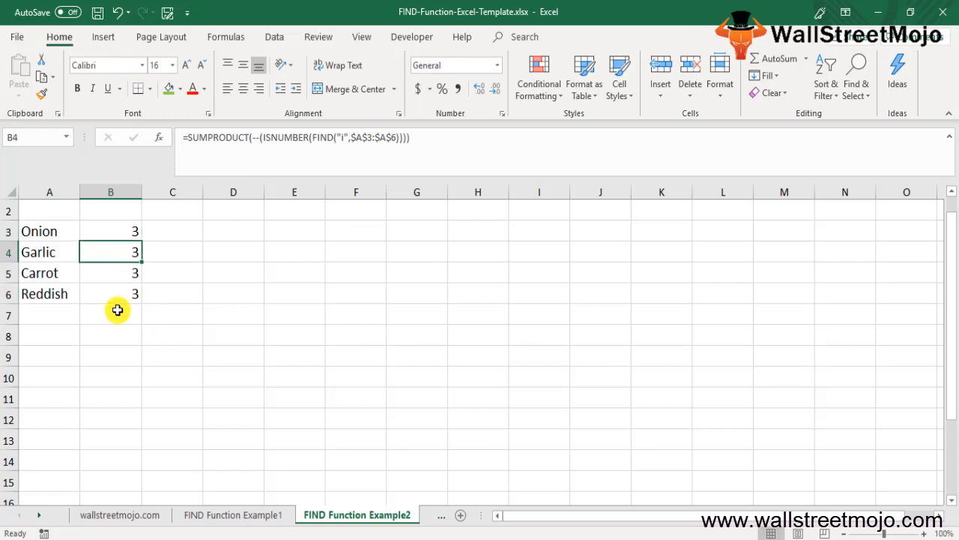
{"action": "left_click", "coordinate": [111, 315]}
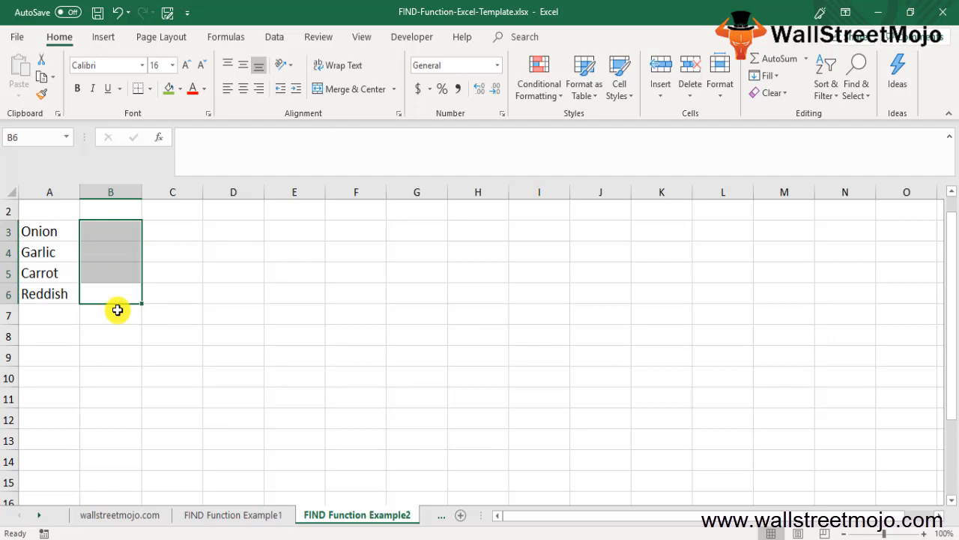
{"action": "left_click", "coordinate": [254, 515]}
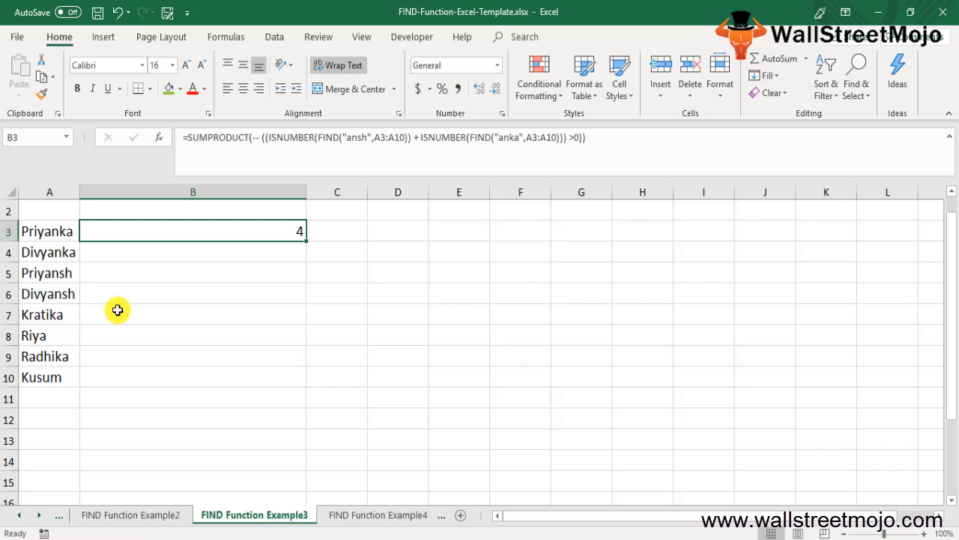
- Delete the existing result 4 from B3 and begin a new =SUM formula
{"action": "key", "text": "Delete"}
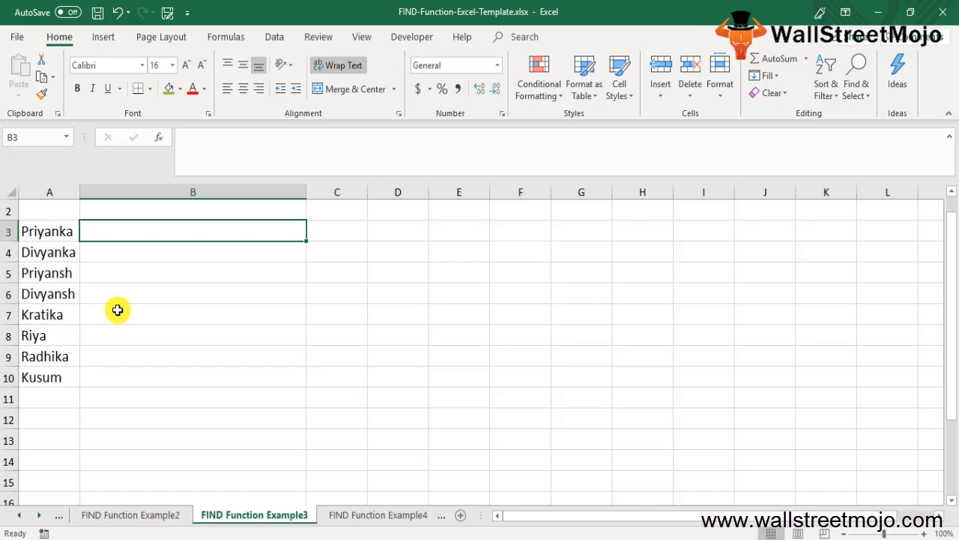
{"action": "type", "text": "=sum"}
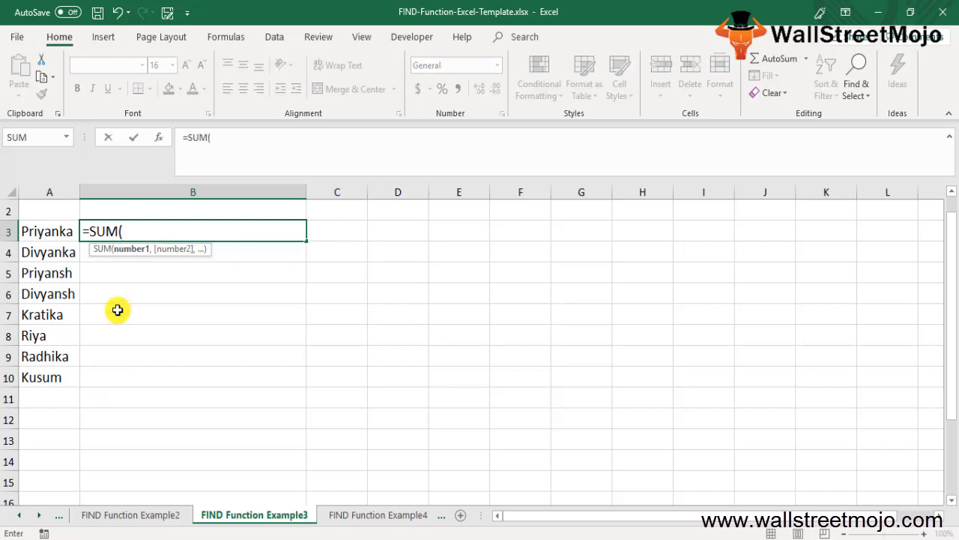
- Half-type =SUMPRODUCT(--((ISNUMBER(FIND("ansh"...OR("anka"... then discard it, restoring the original ansh/anka count
{"action": "type", "text": "PRODUCT"}
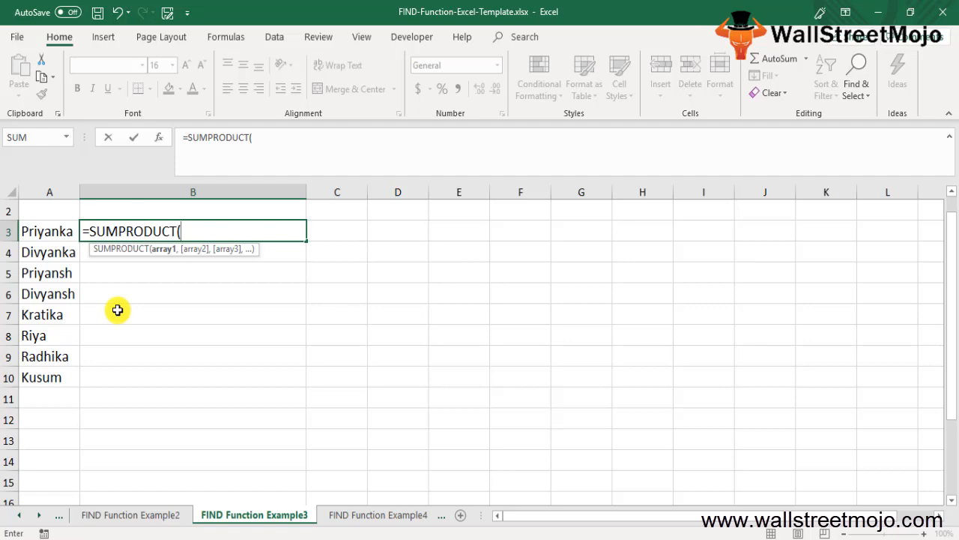
{"action": "type", "text": "("}
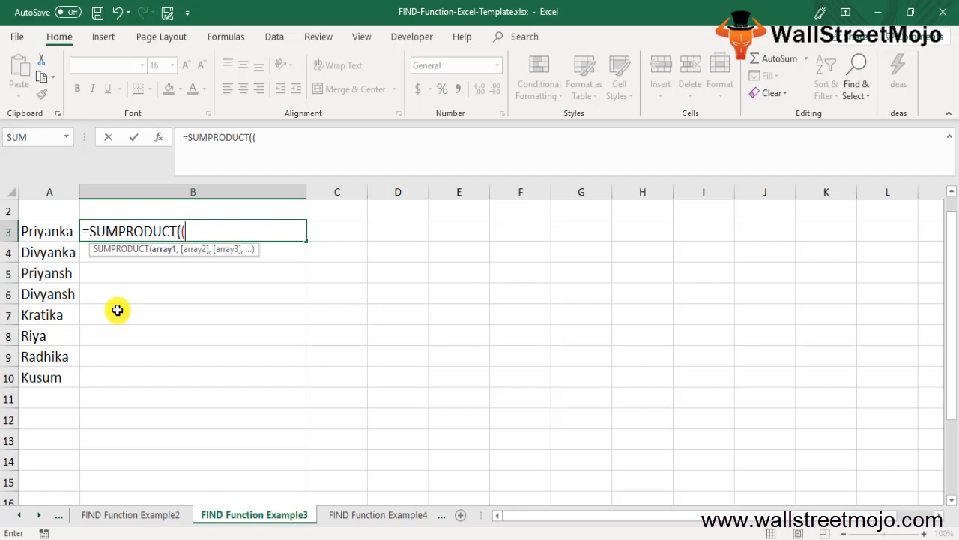
{"action": "type", "text": "-"}
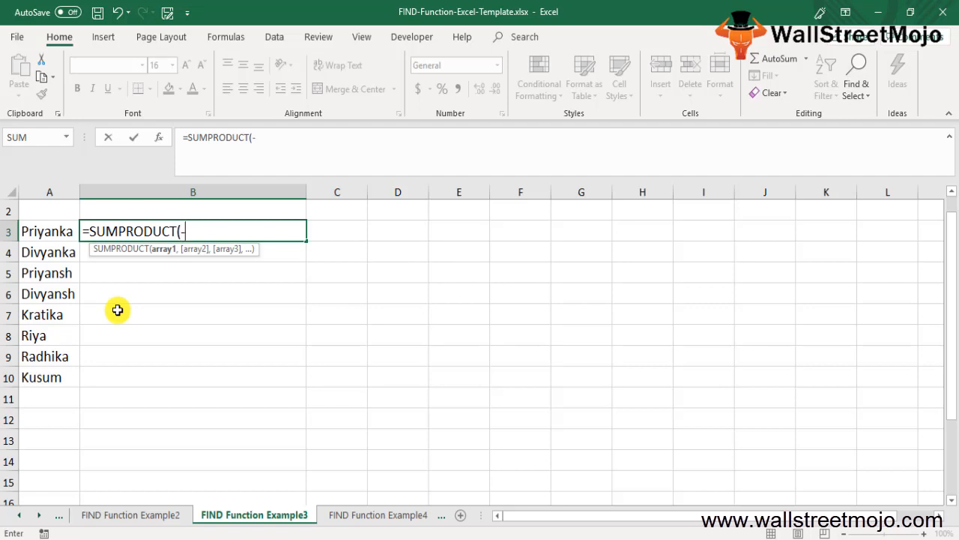
{"action": "type", "text": "(("}
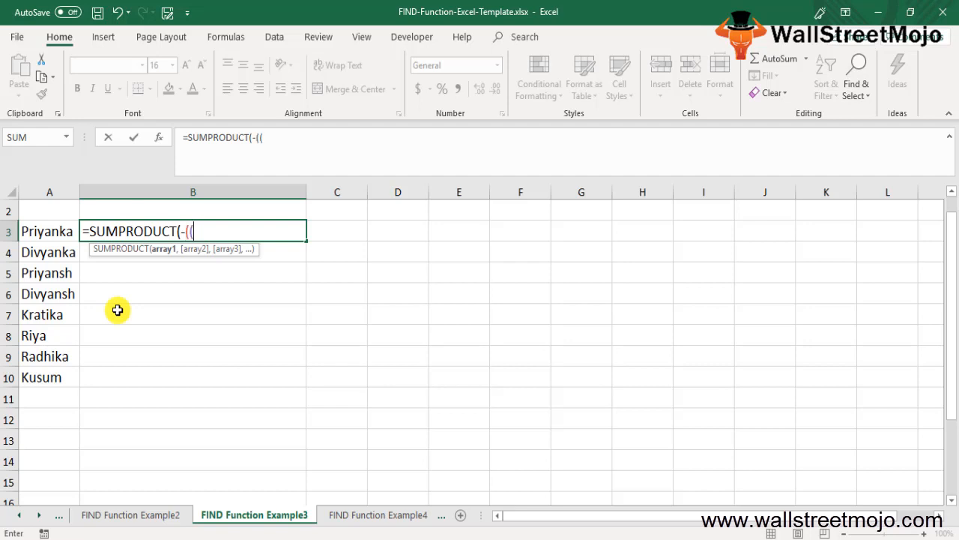
{"action": "type", "text": "is"}
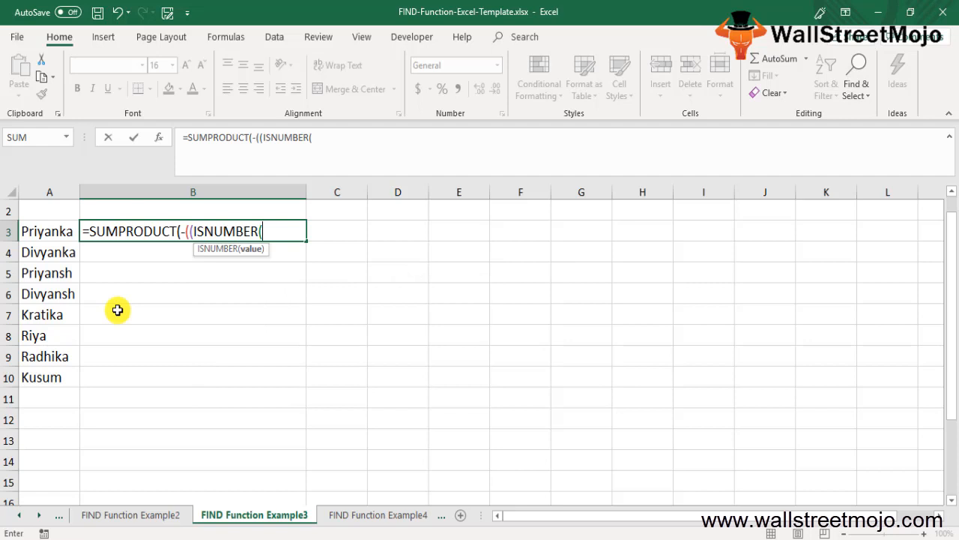
{"action": "type", "text": "FIND("}
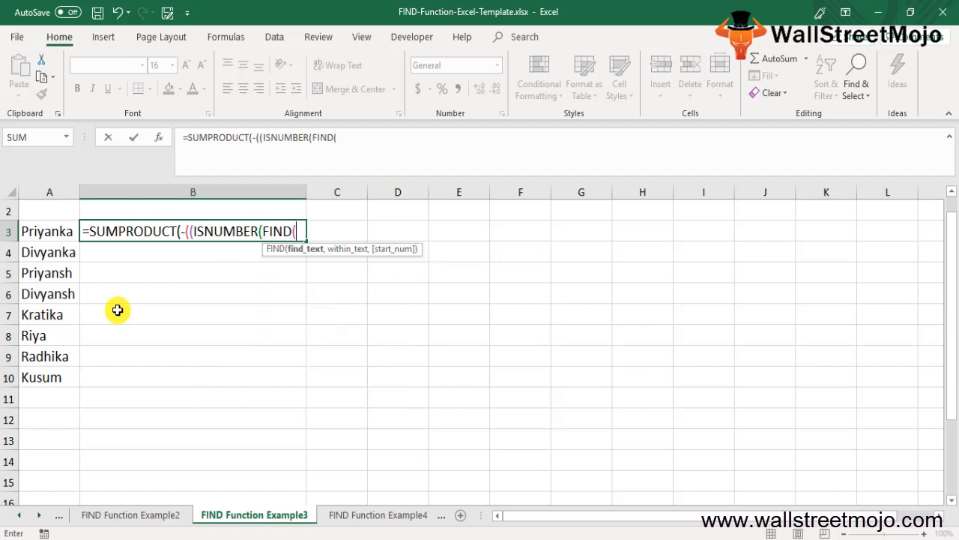
{"action": "type", "text": "\"ansh"}
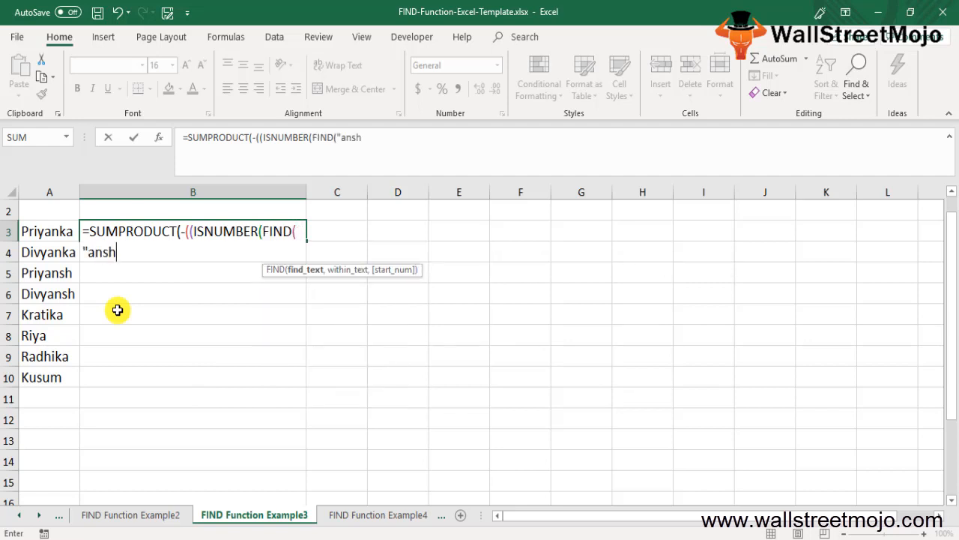
{"action": "type", "text": "\""}
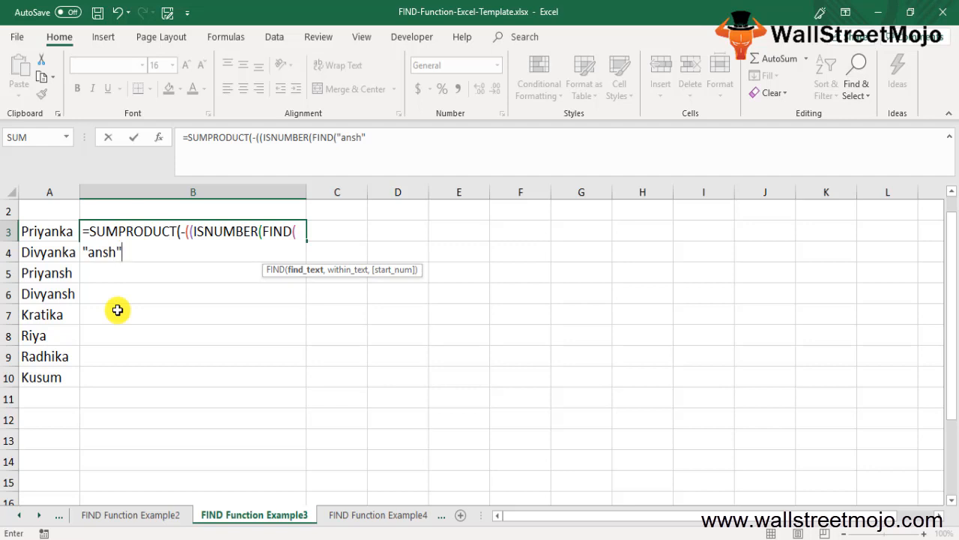
{"action": "type", "text": "OR("}
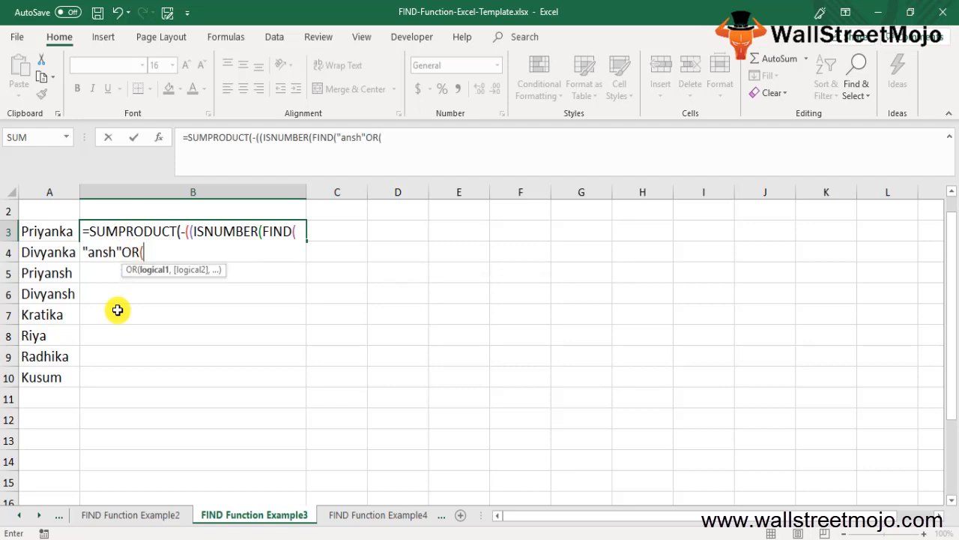
{"action": "type", "text": "\"anka"}
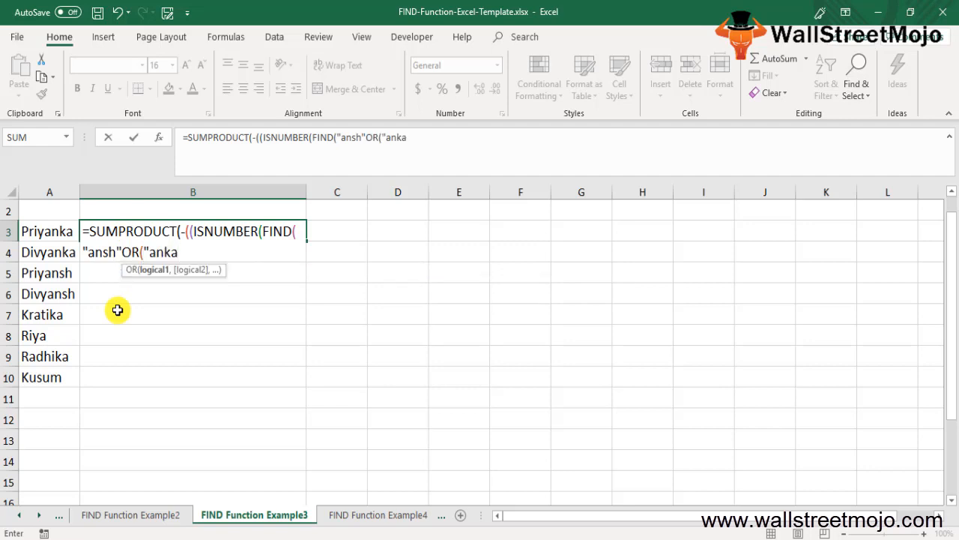
{"action": "type", "text": "\")"}
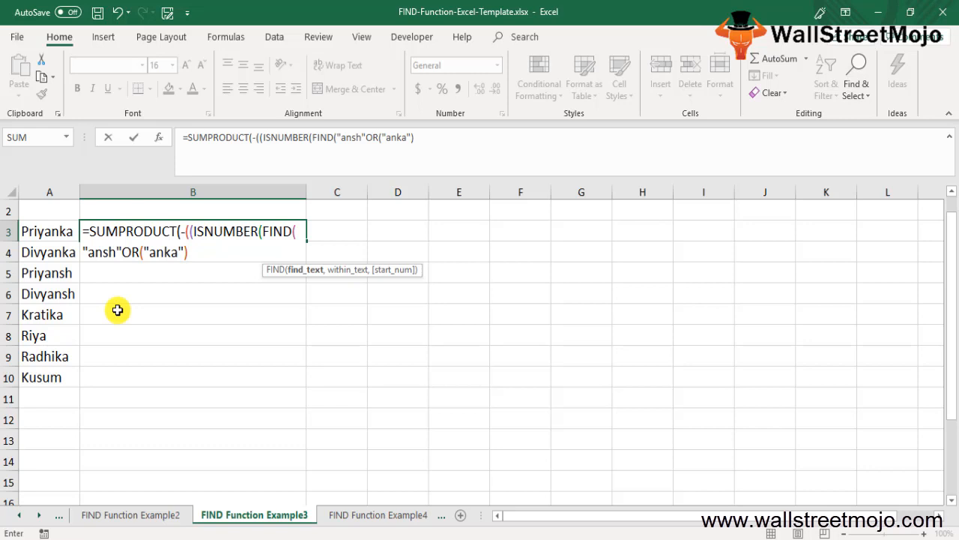
{"action": "key", "text": "Backspace"}
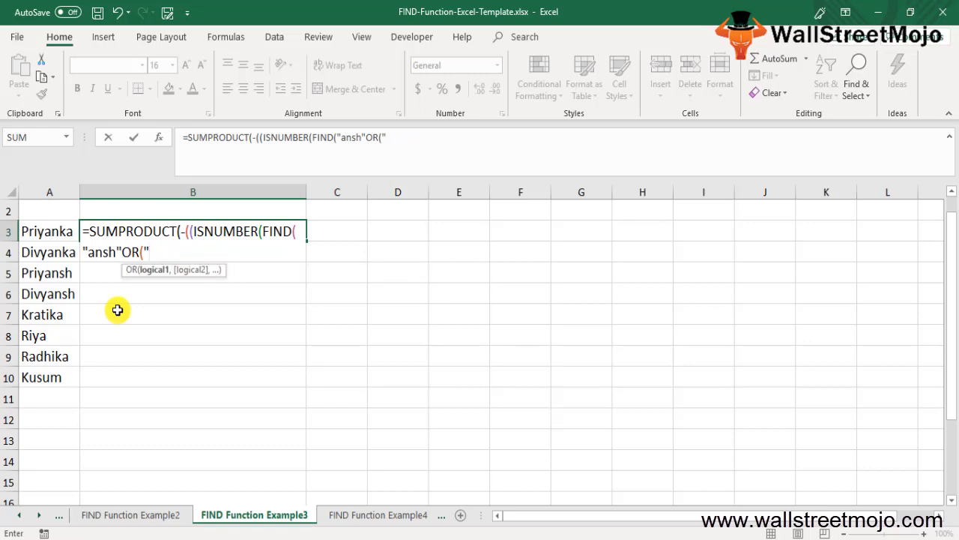
{"action": "key", "text": "Backspace"}
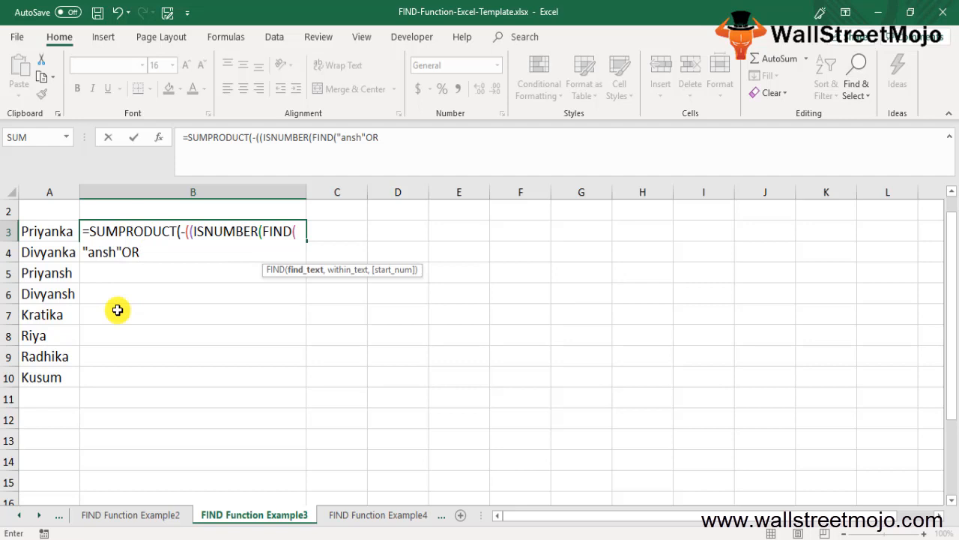
{"action": "key", "text": "Enter"}
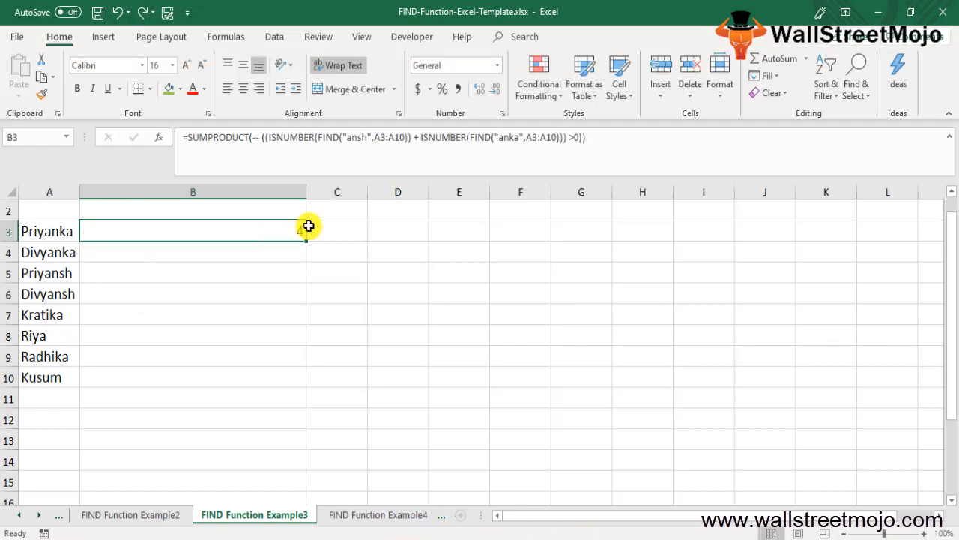
- Enter the SUMPRODUCT/ISNUMBER/FIND formula in B3 counting 'ansh' or 'anka' names, returning 4
{"action": "double_click", "coordinate": [192, 231]}
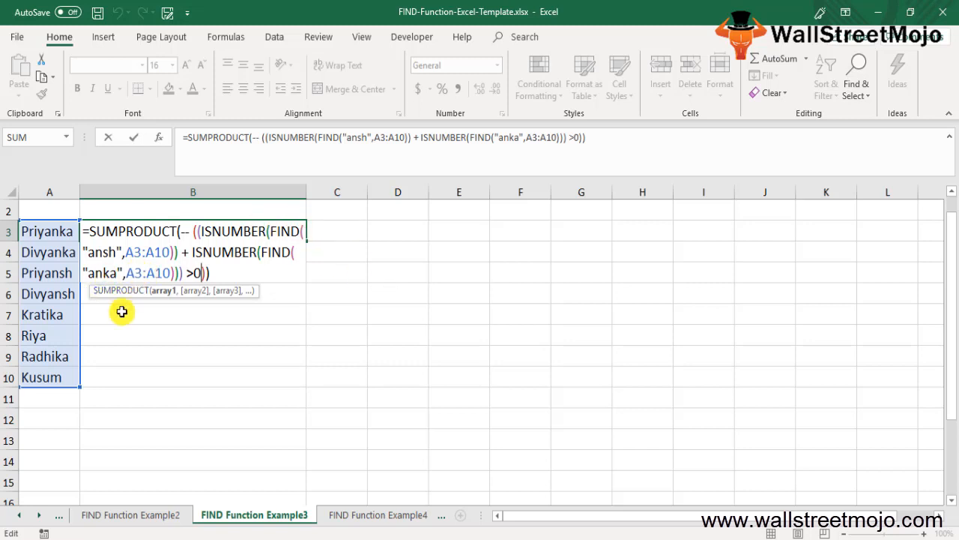
{"action": "key", "text": "Enter"}
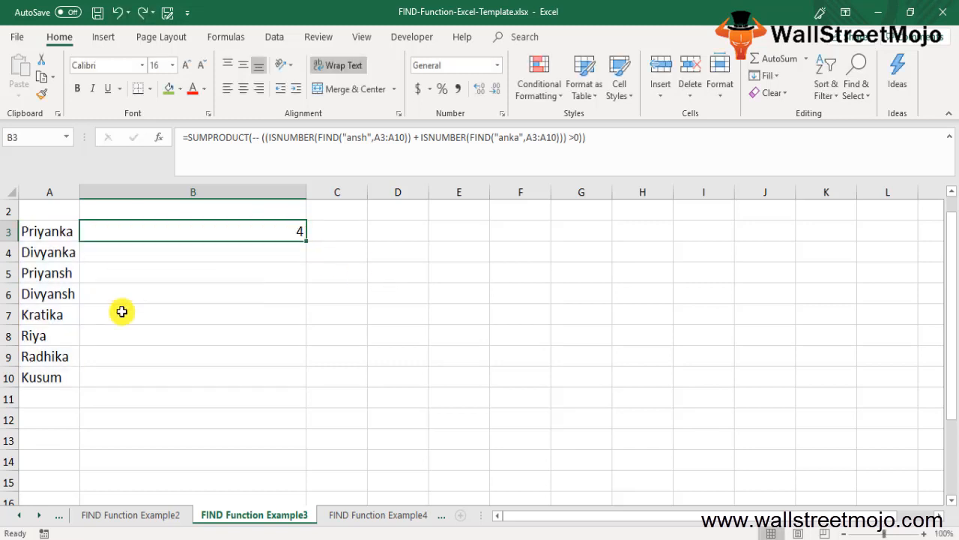
{"action": "mouse_move", "coordinate": [189, 323]}
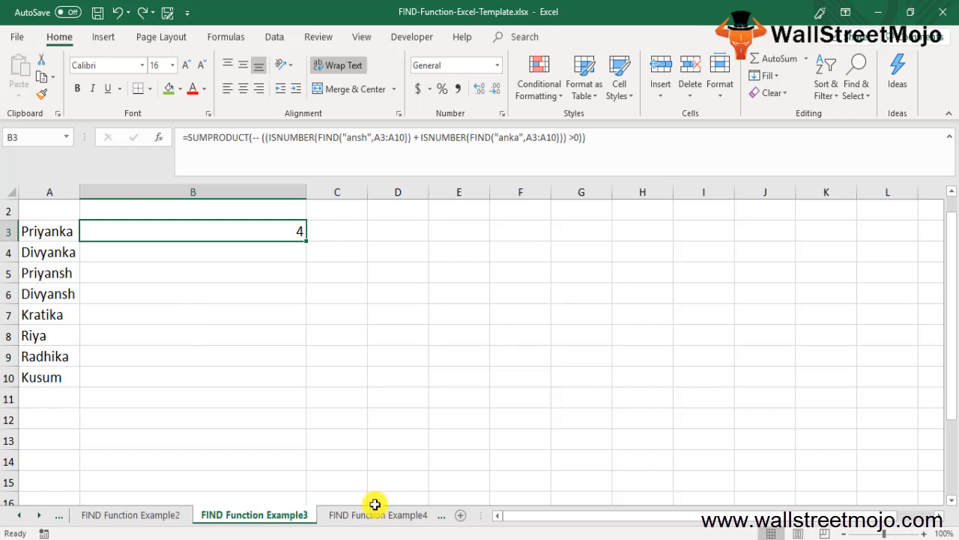
- Write note 'Position of the 1st occurrence of the find text in within text' in B13 and number it 1
{"action": "left_click", "coordinate": [192, 438]}
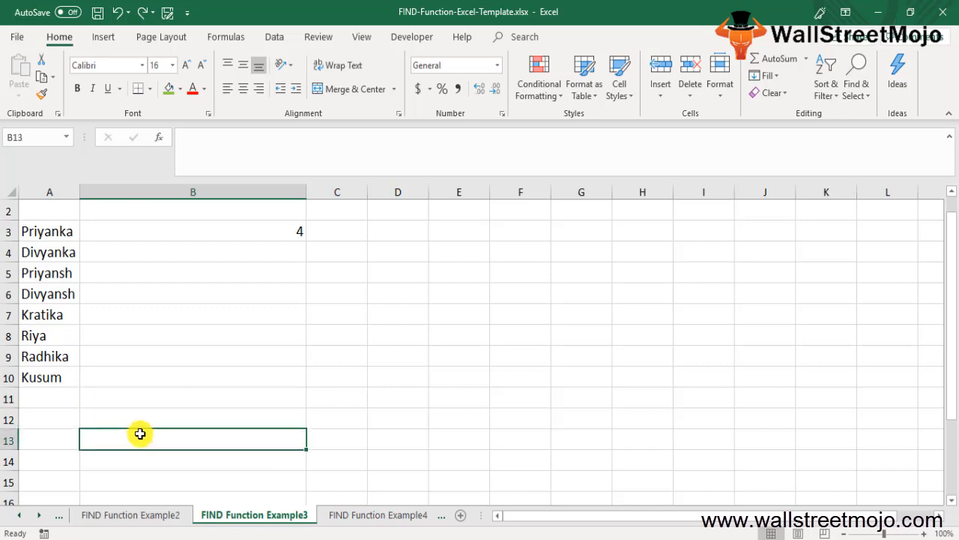
{"action": "type", "text": "Posa"}
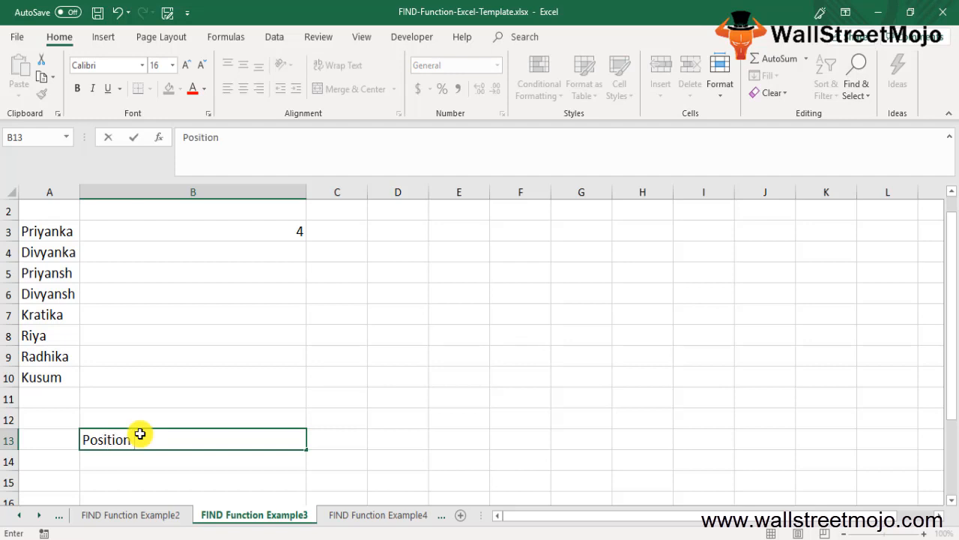
{"action": "type", "text": "of the 1st occurrence of the fin"}
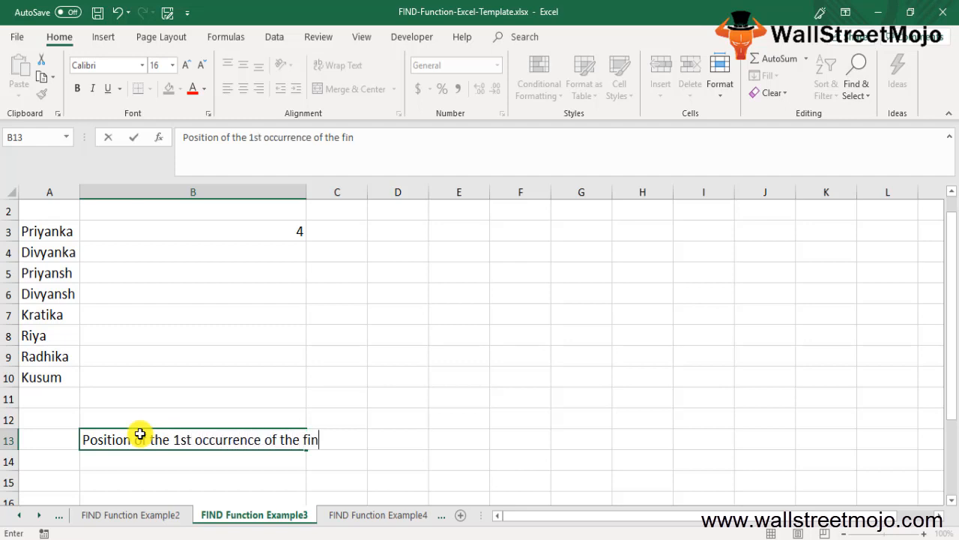
{"action": "type", "text": "d text"}
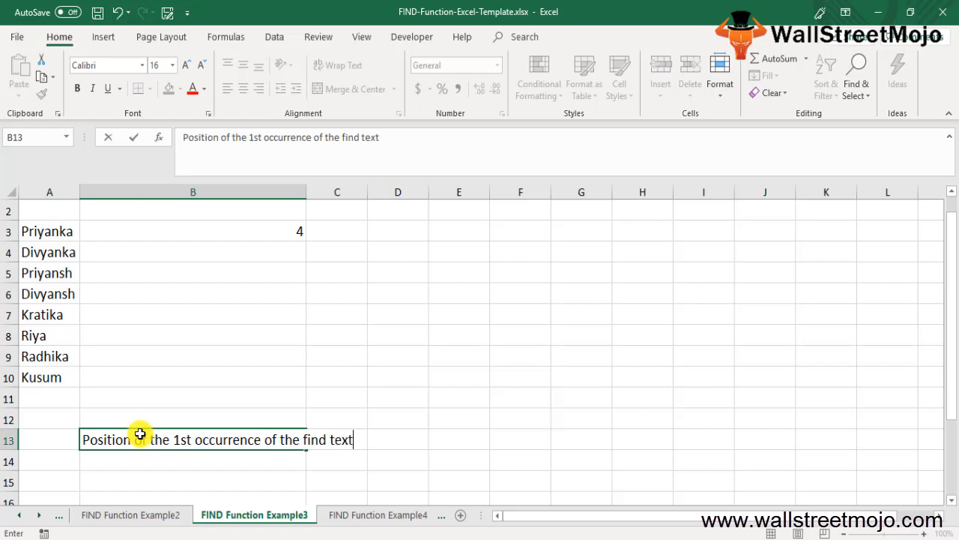
{"action": "type", "text": "in"}
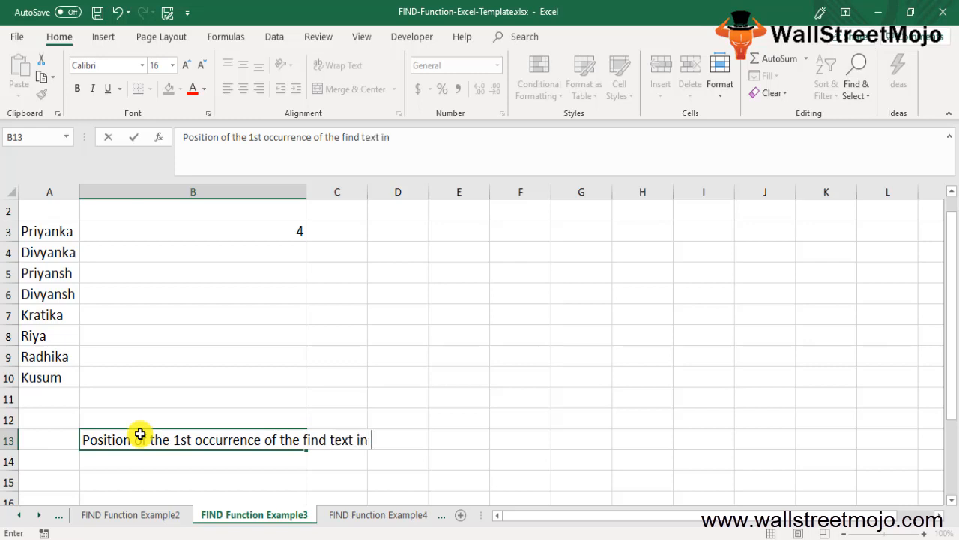
{"action": "type", "text": "within text"}
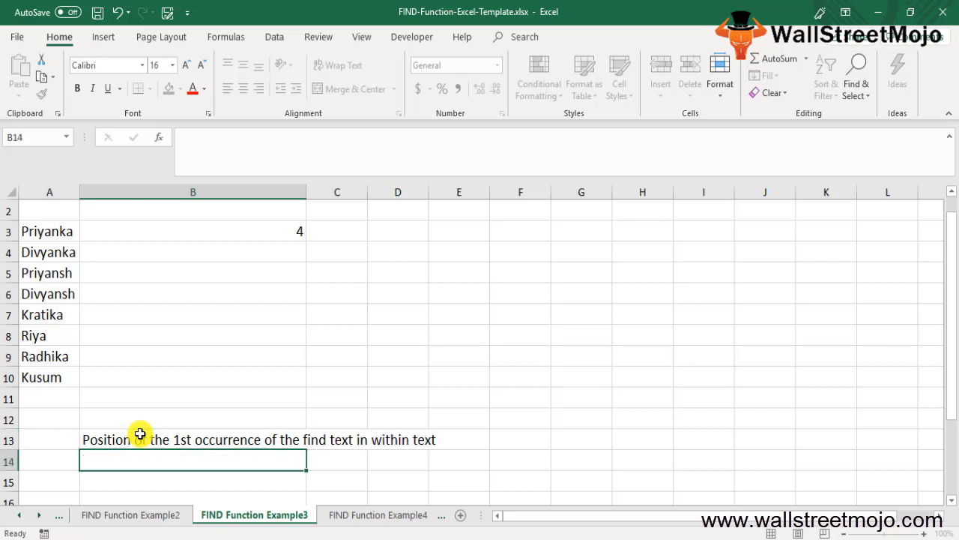
{"action": "left_click", "coordinate": [49, 439]}
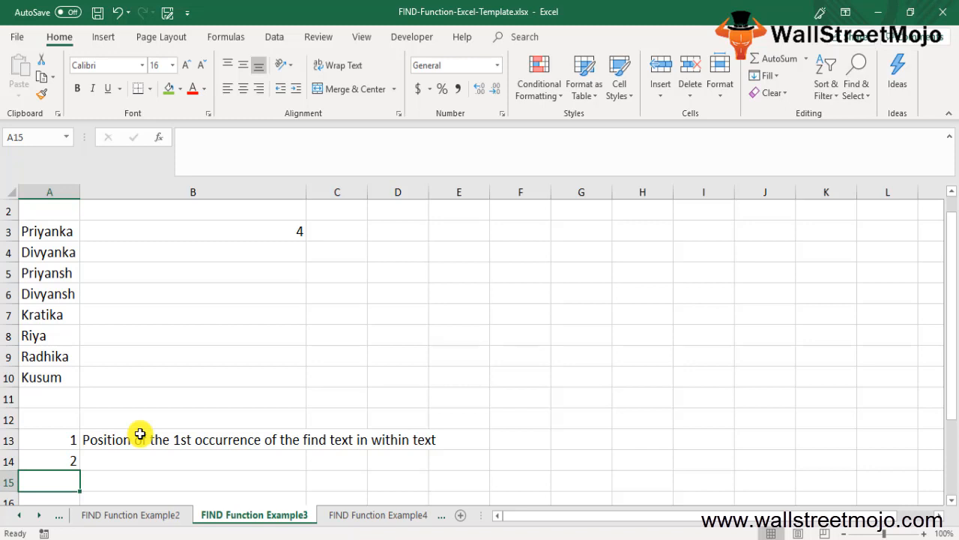
- Write note 2 'Case sensitive wildcard charaters' in B14
{"action": "type", "text": "Case"}
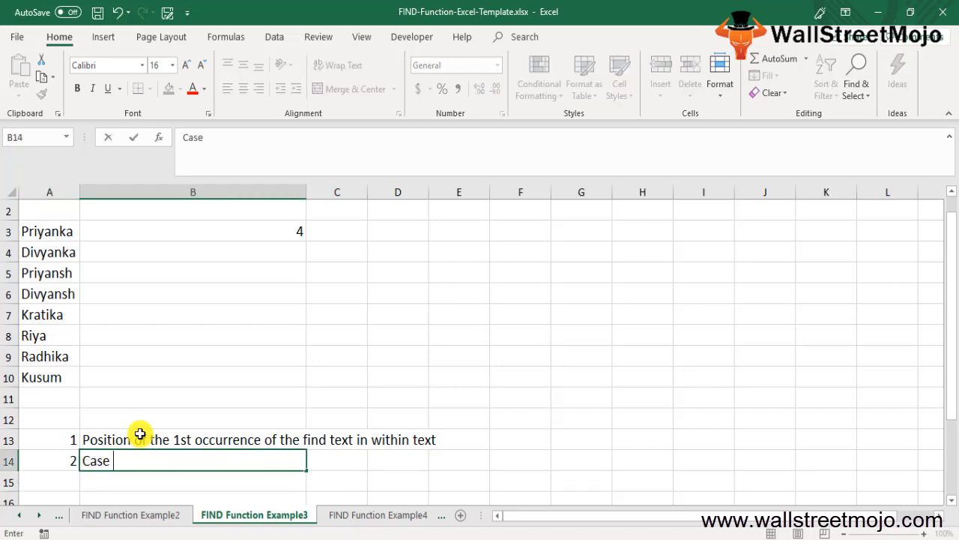
{"action": "type", "text": "sensitive"}
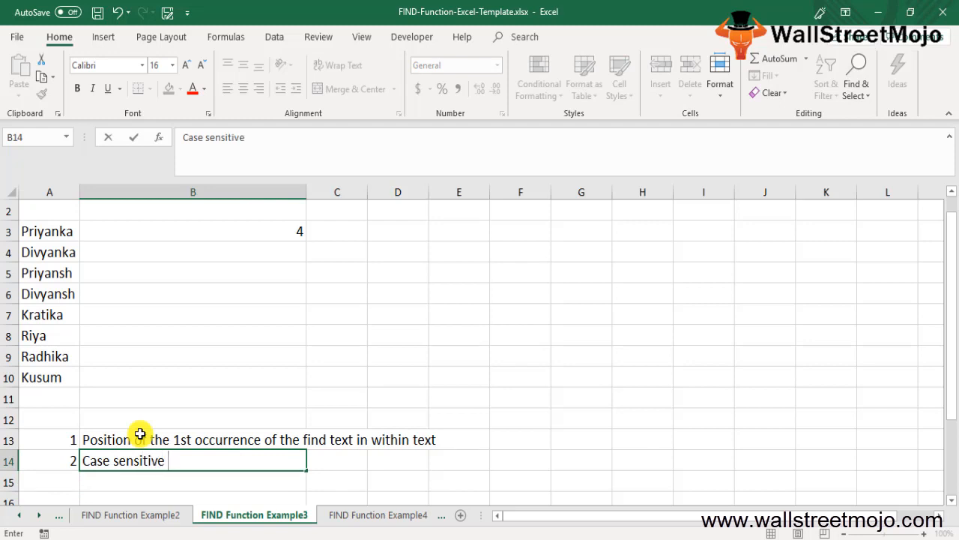
{"action": "type", "text": "ei"}
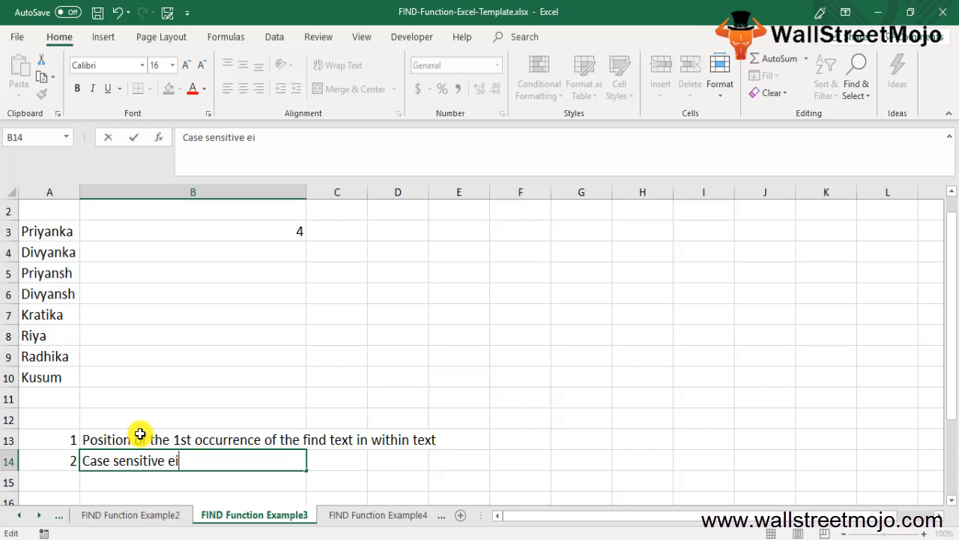
{"action": "type", "text": "wildcar"}
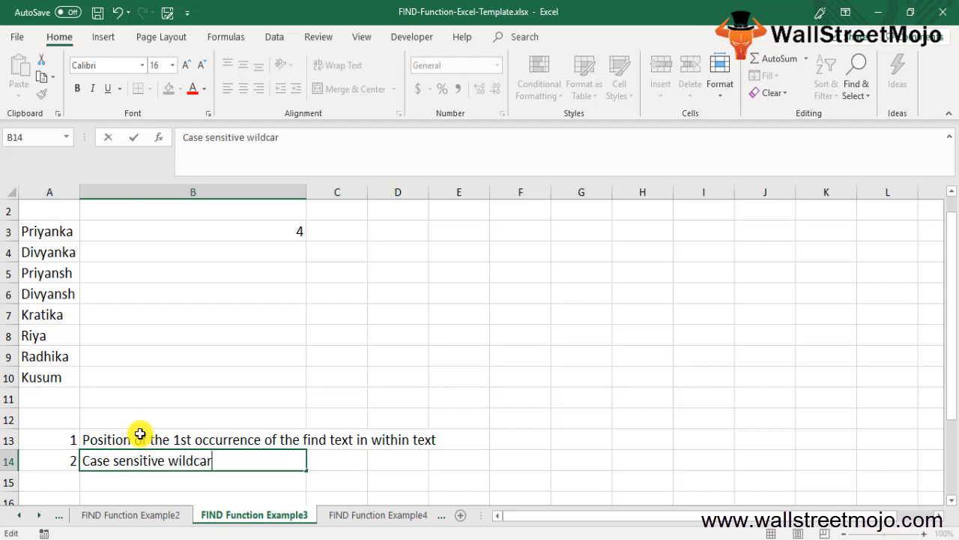
{"action": "type", "text": "charaters"}
{"action": "left_click", "coordinate": [50, 481]}
{"action": "type", "text": "3"}
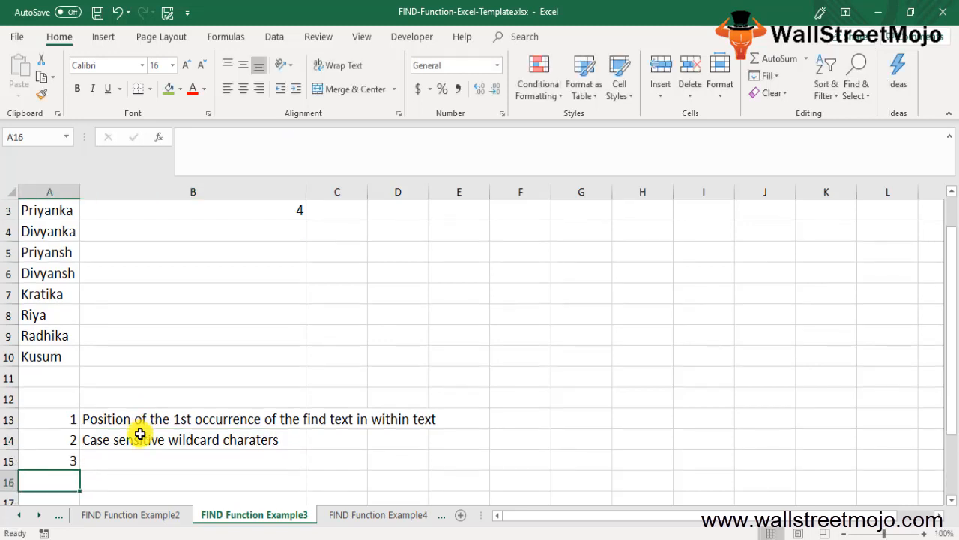
- Write note 3 that for an empty string "" the find function will return one
{"action": "type", "text": "an"}
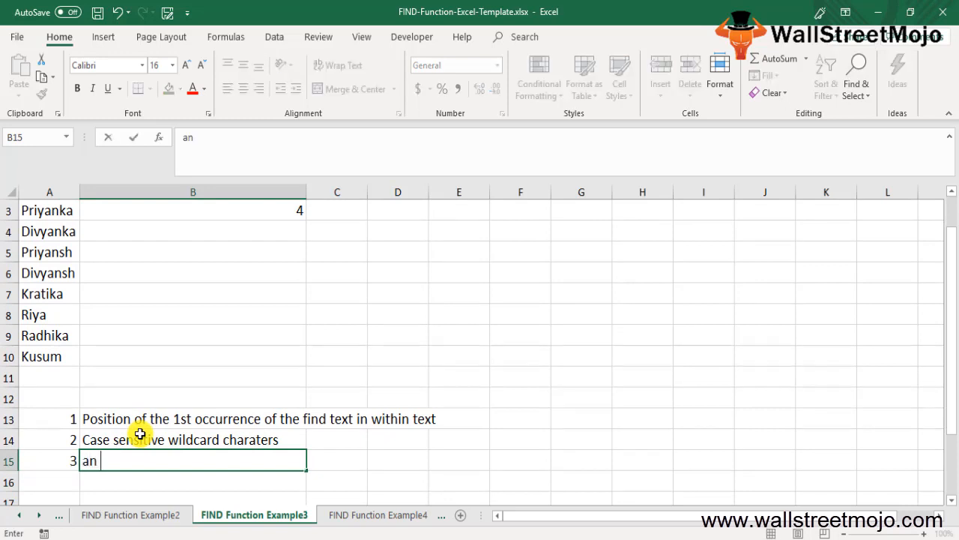
{"action": "type", "text": "empty string"}
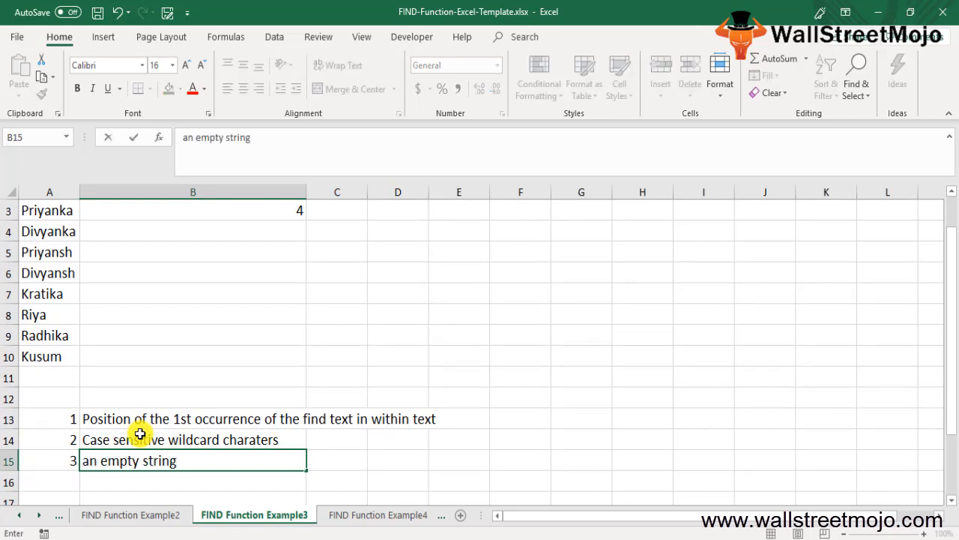
{"action": "type", "text": "\"\""}
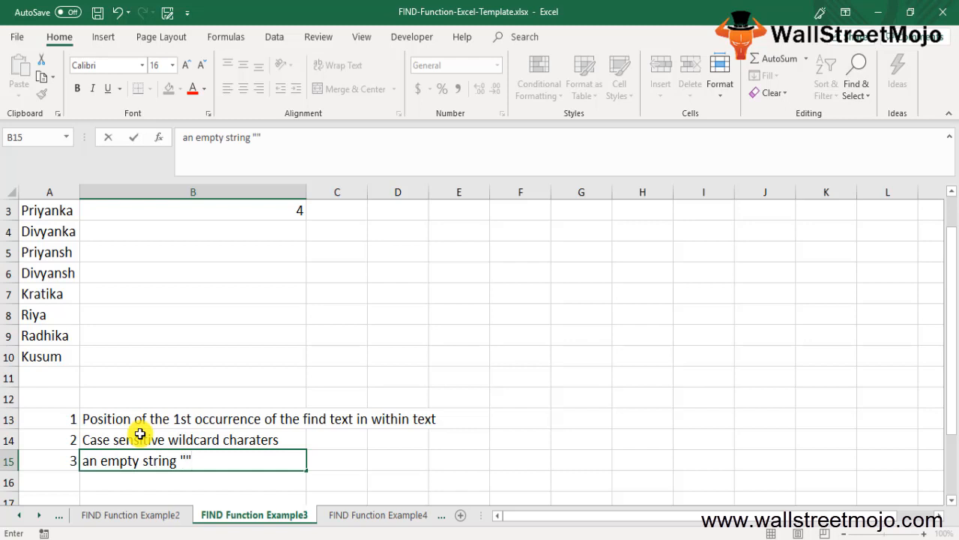
{"action": "type", "text": "The find f"}
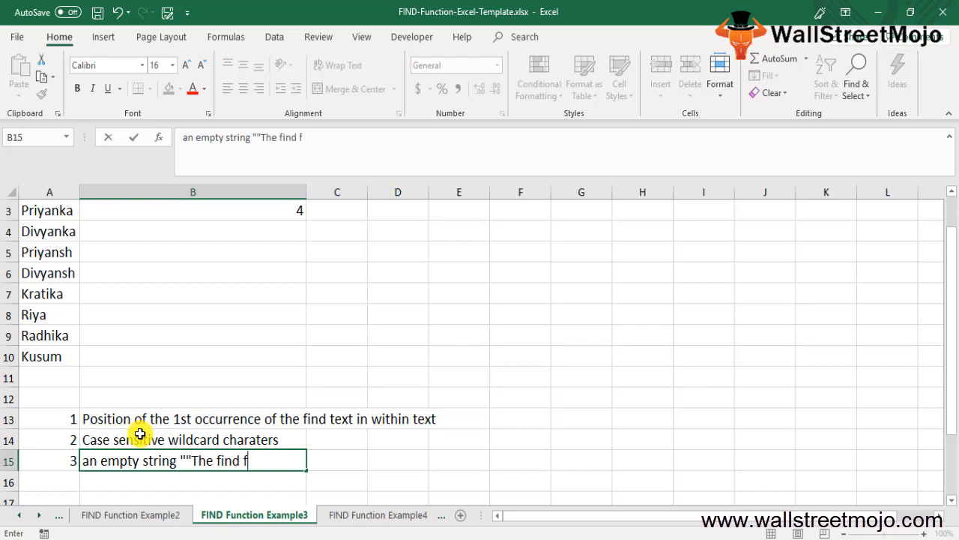
{"action": "type", "text": "u"}
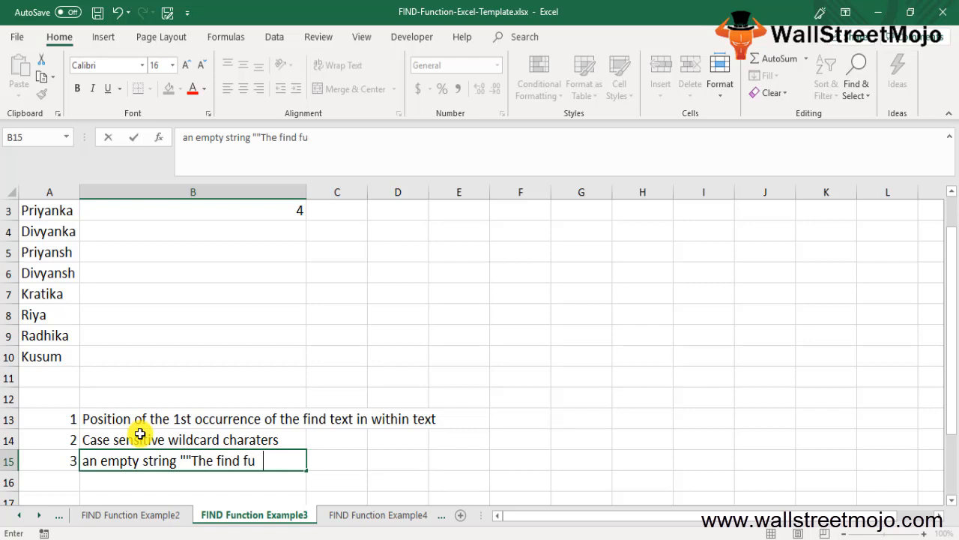
{"action": "type", "text": "nction will"}
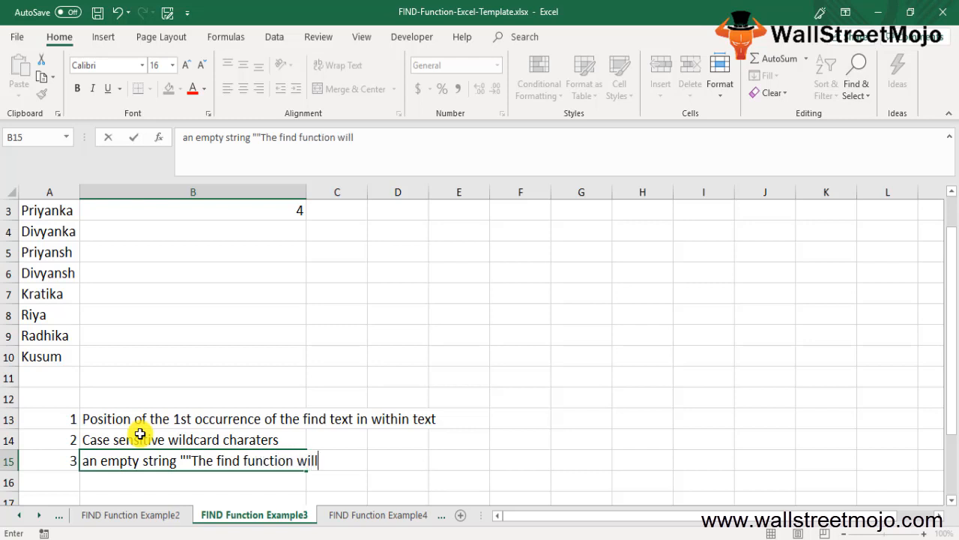
{"action": "type", "text": "return one"}
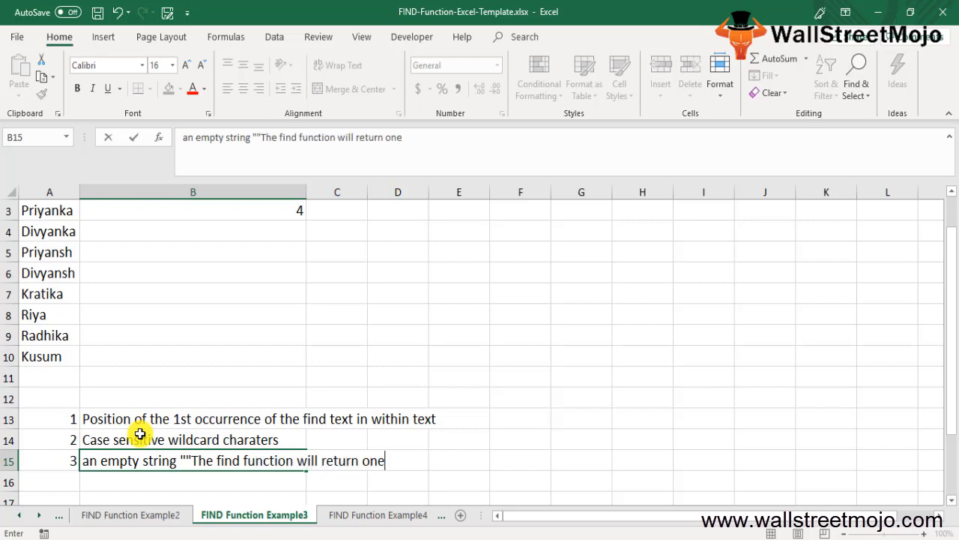
{"action": "key", "text": "enter"}
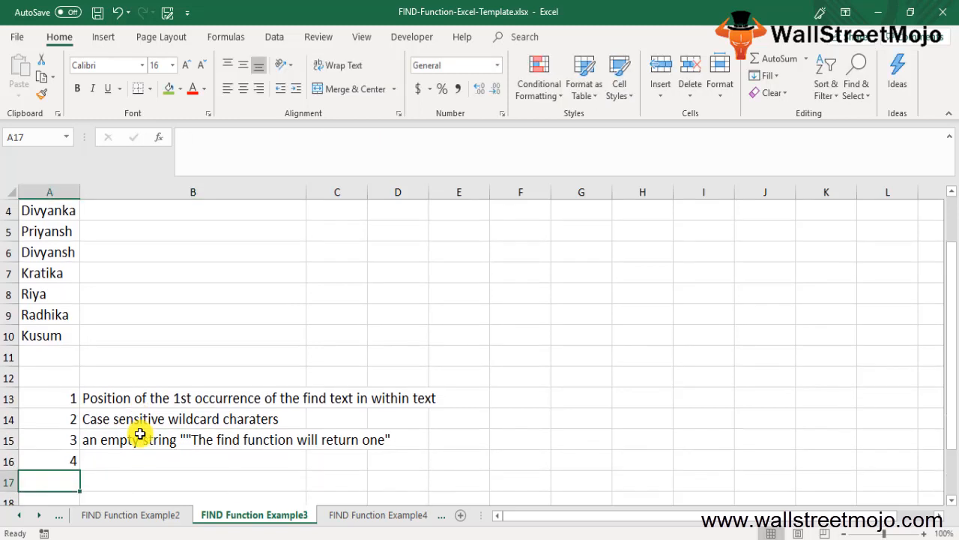
- Write note 4 'Value error' in B16
{"action": "left_click", "coordinate": [192, 479]}
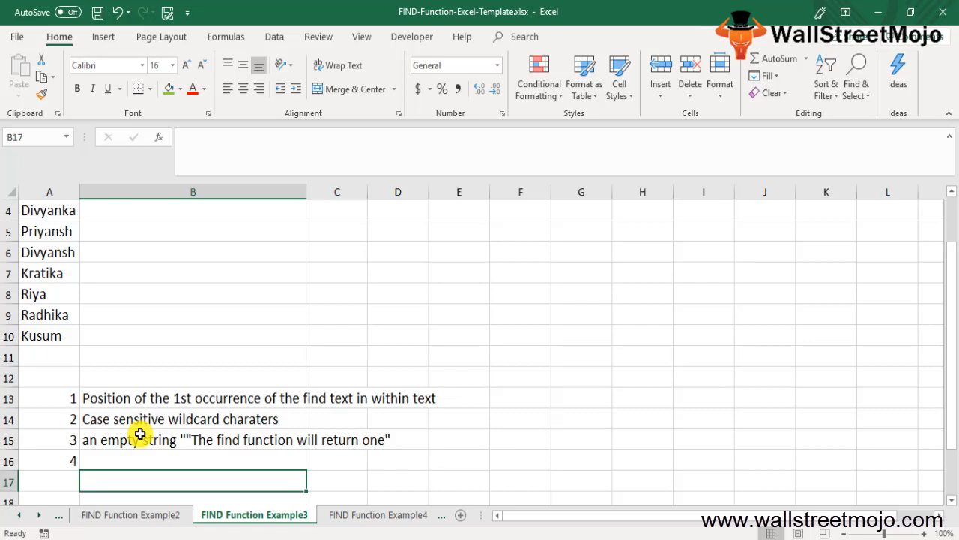
{"action": "type", "text": "Value"}
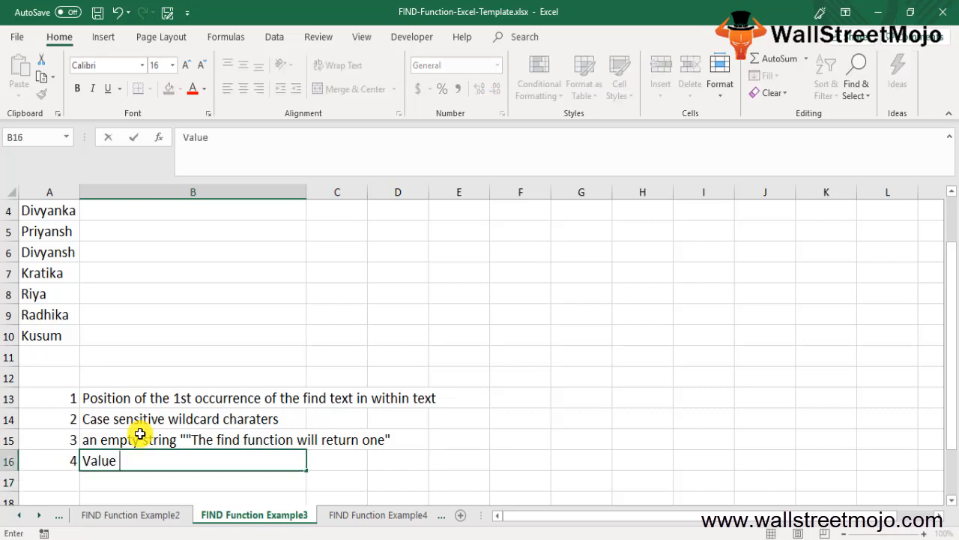
{"action": "type", "text": "error"}
{"action": "left_click", "coordinate": [50, 481]}
{"action": "type", "text": "5"}
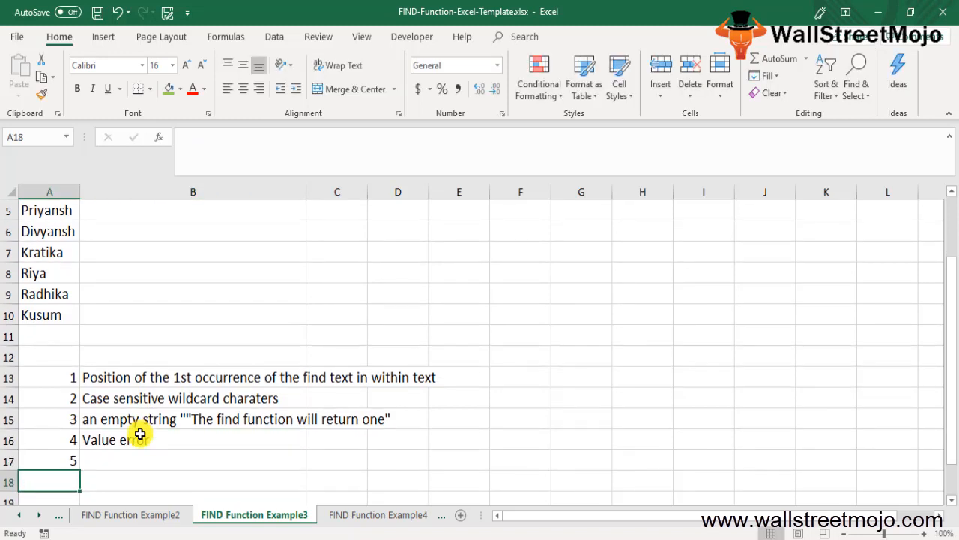
- Start note 5 'zero value error' in B17
{"action": "type", "text": "z"}
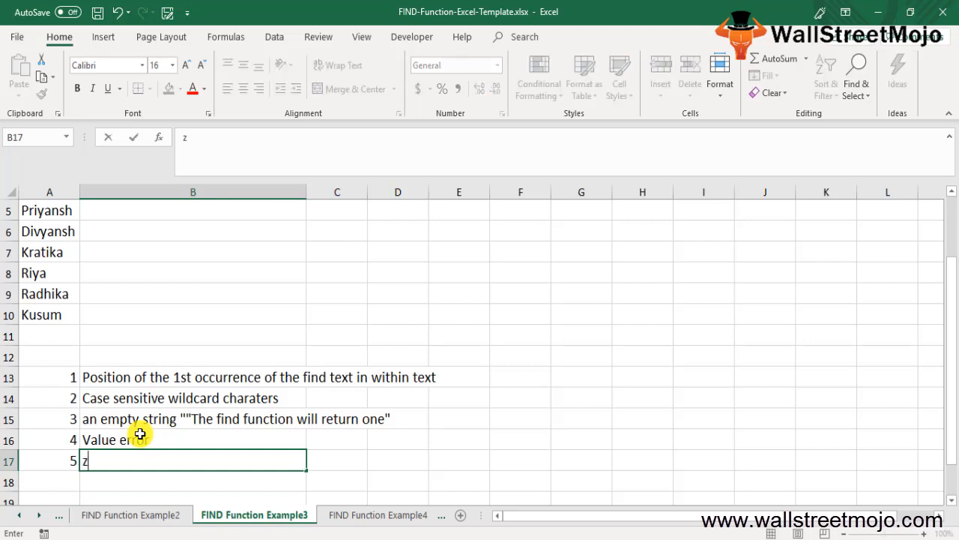
{"action": "type", "text": "ero"}
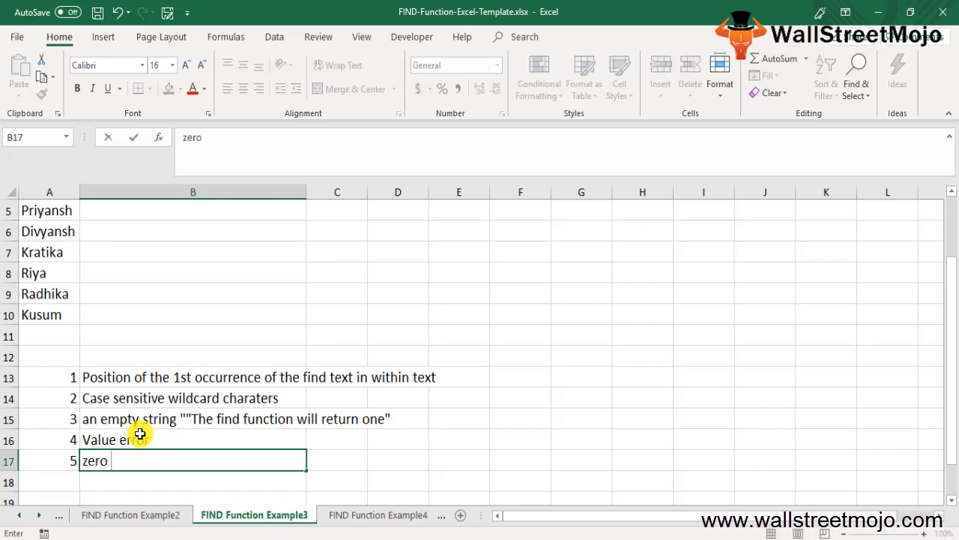
{"action": "type", "text": "value"}
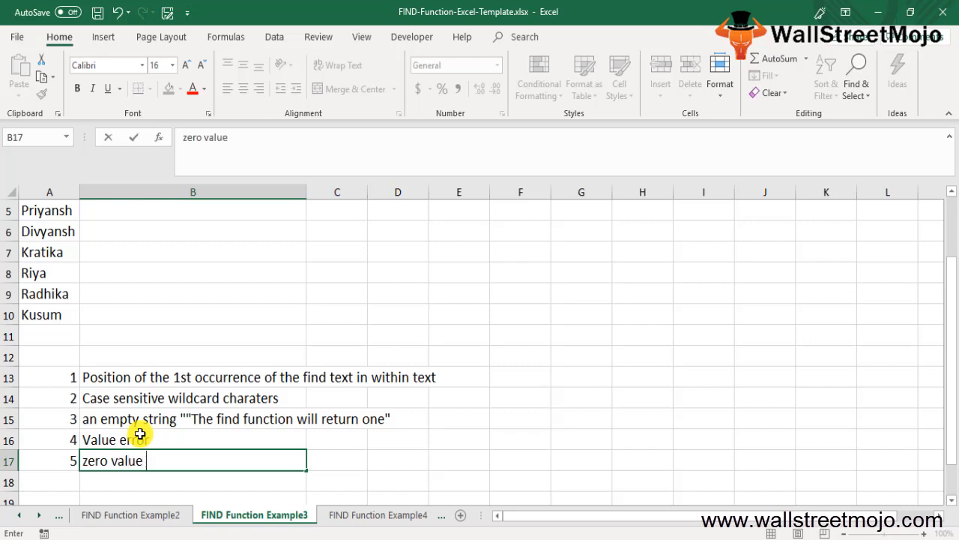
{"action": "type", "text": "error"}
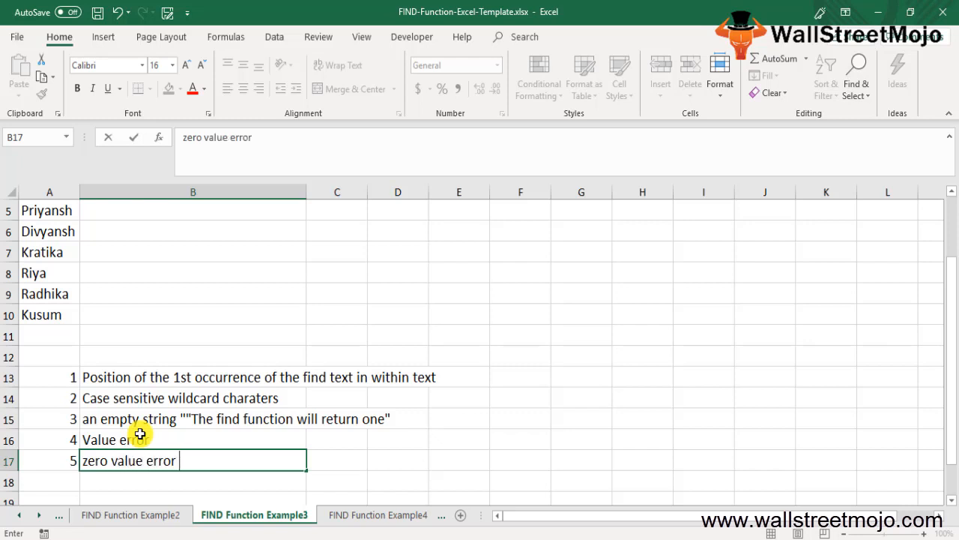